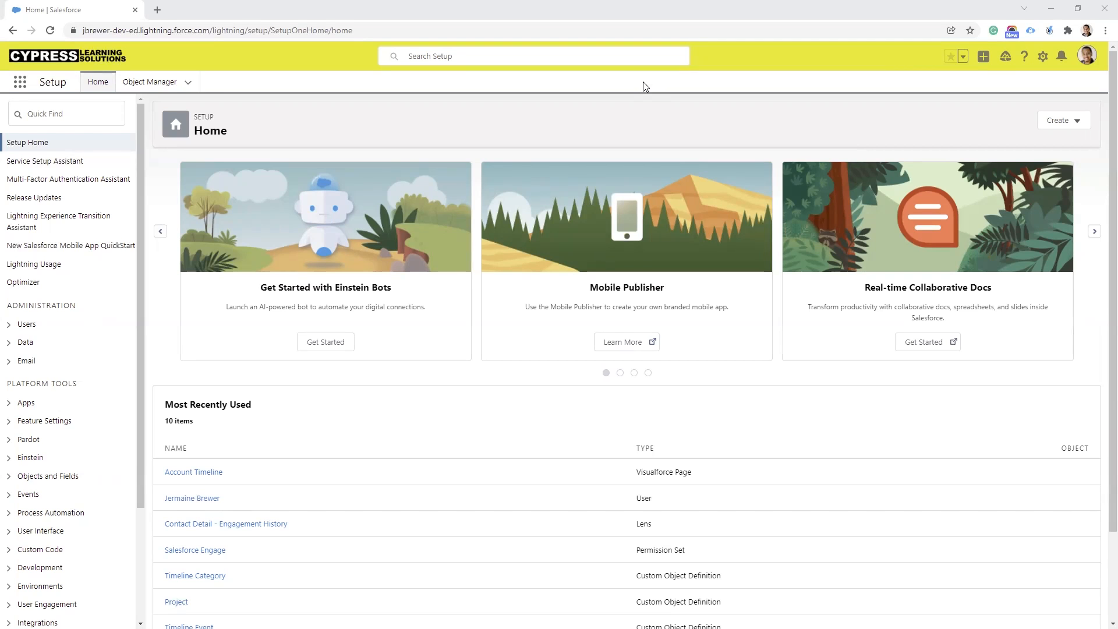
pyautogui.moveTo(657, 70)
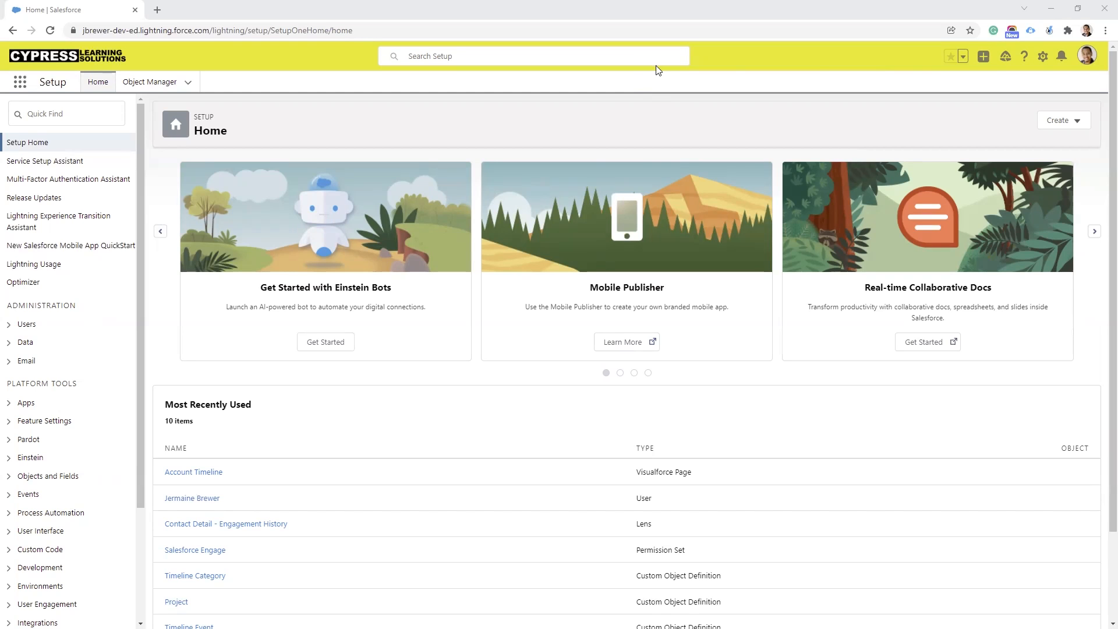
# Search the Setup Quick Find for 'flow' to list the flow automation entries.
pyautogui.click(1042, 57)
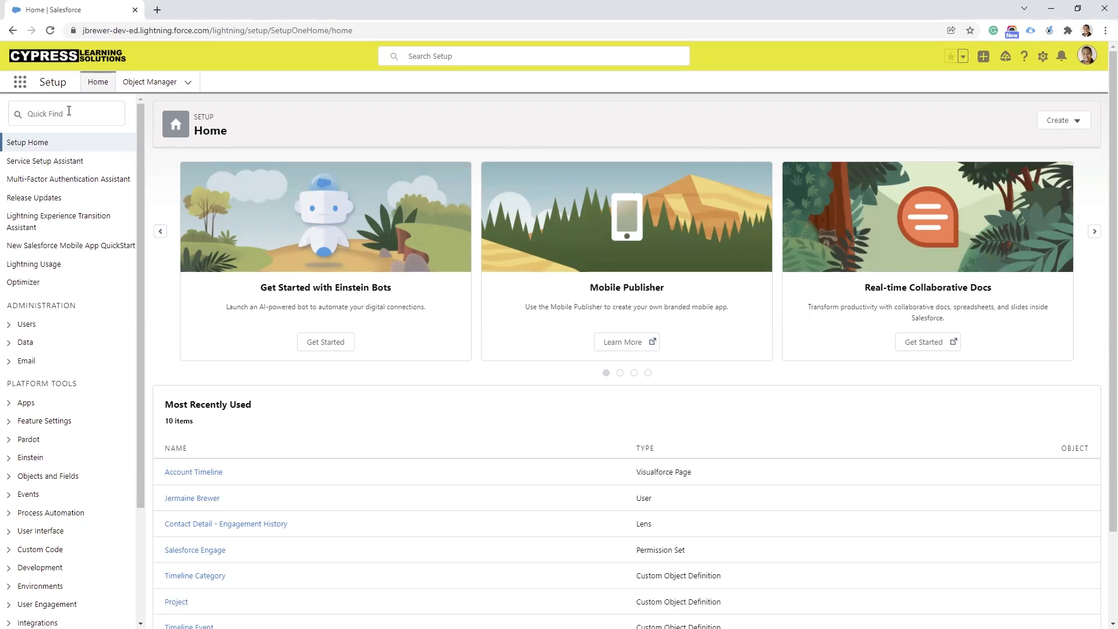
pyautogui.write('flow')
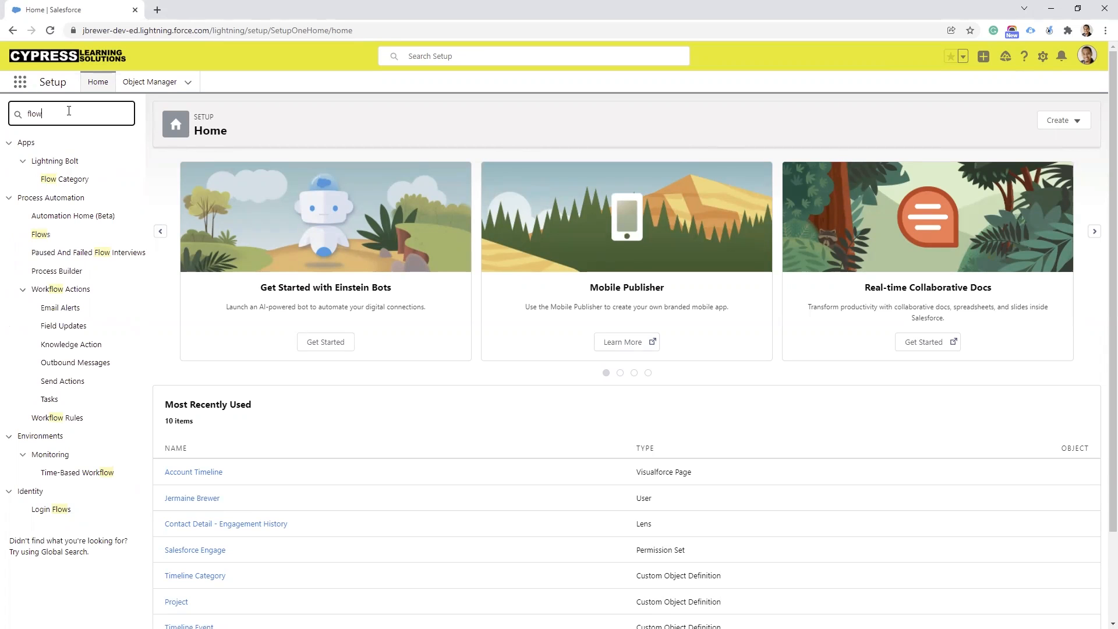
pyautogui.moveTo(41, 234)
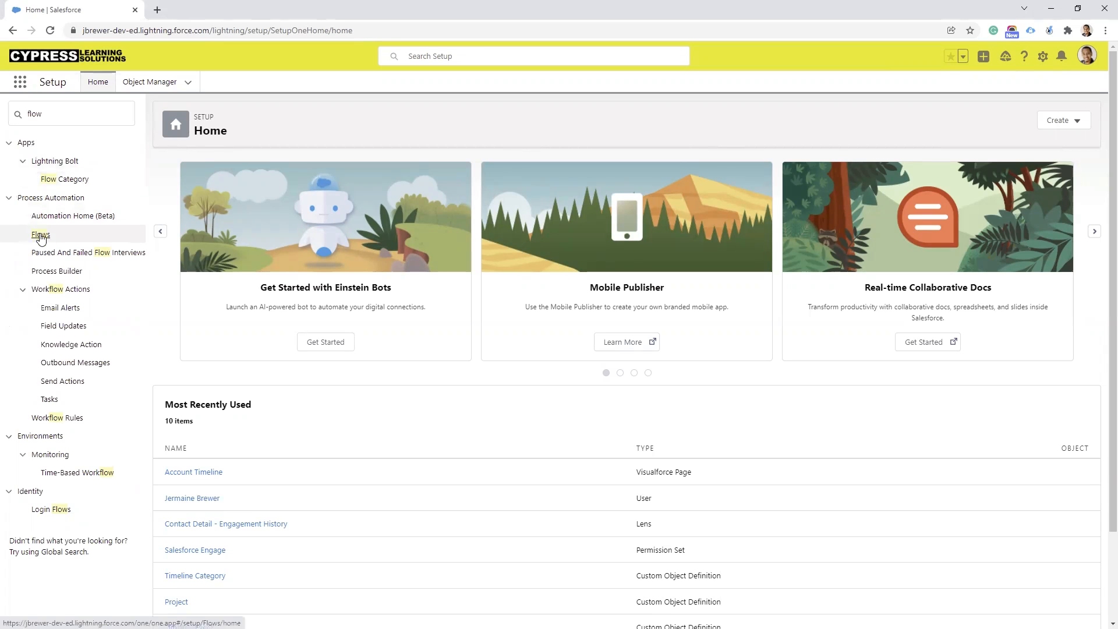
# Open the 'create contact role for opp' flow from the Flows list after briefly trying New Flow.
pyautogui.click(41, 234)
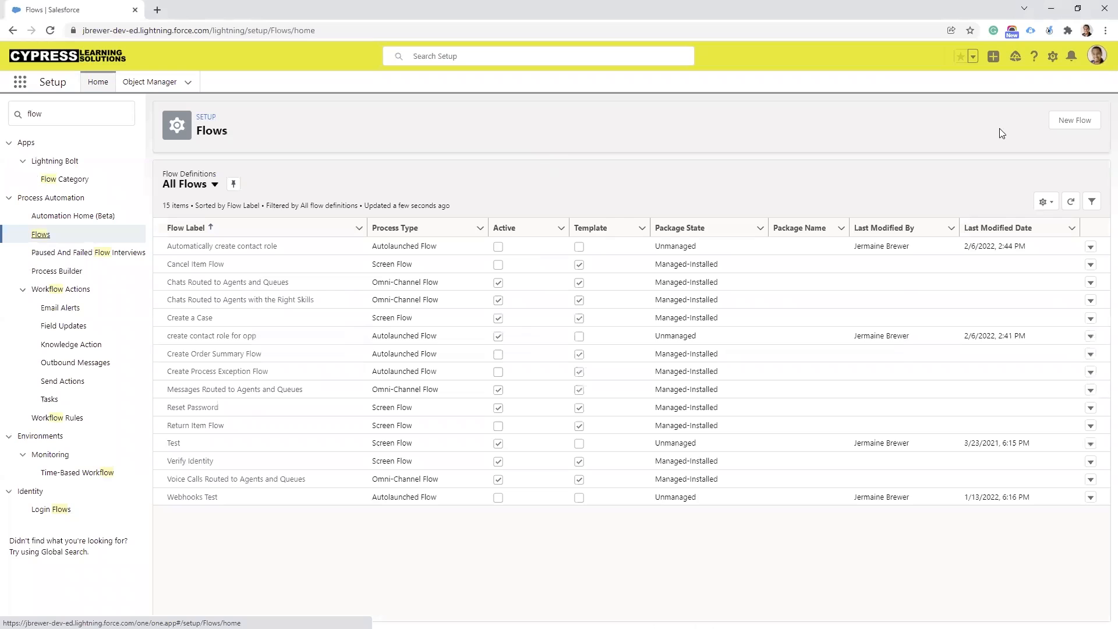
pyautogui.click(1073, 120)
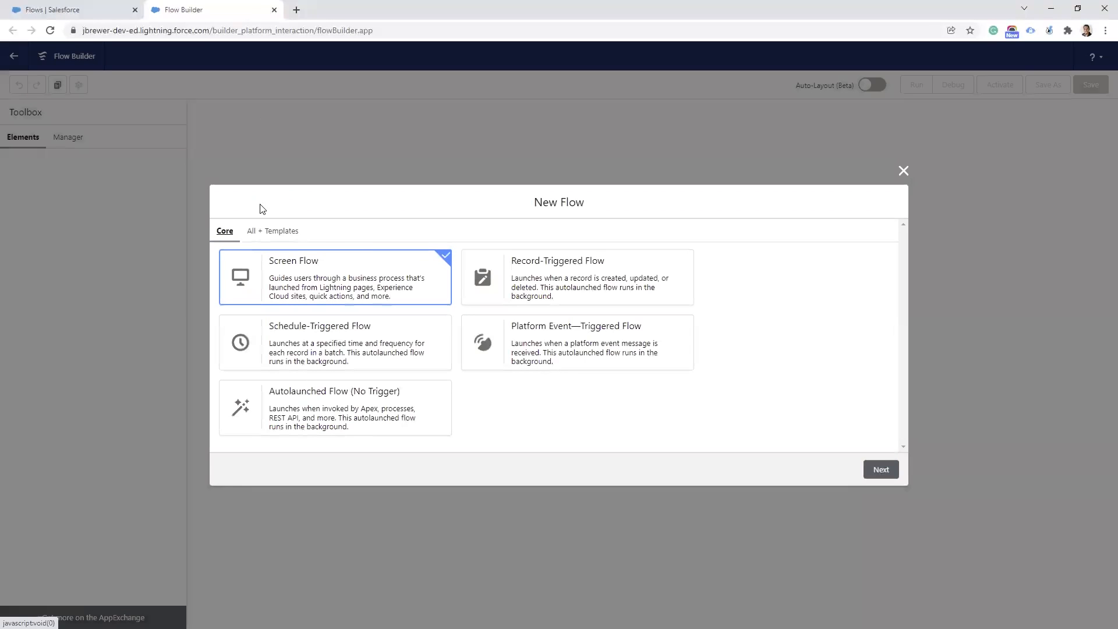
pyautogui.moveTo(565, 269)
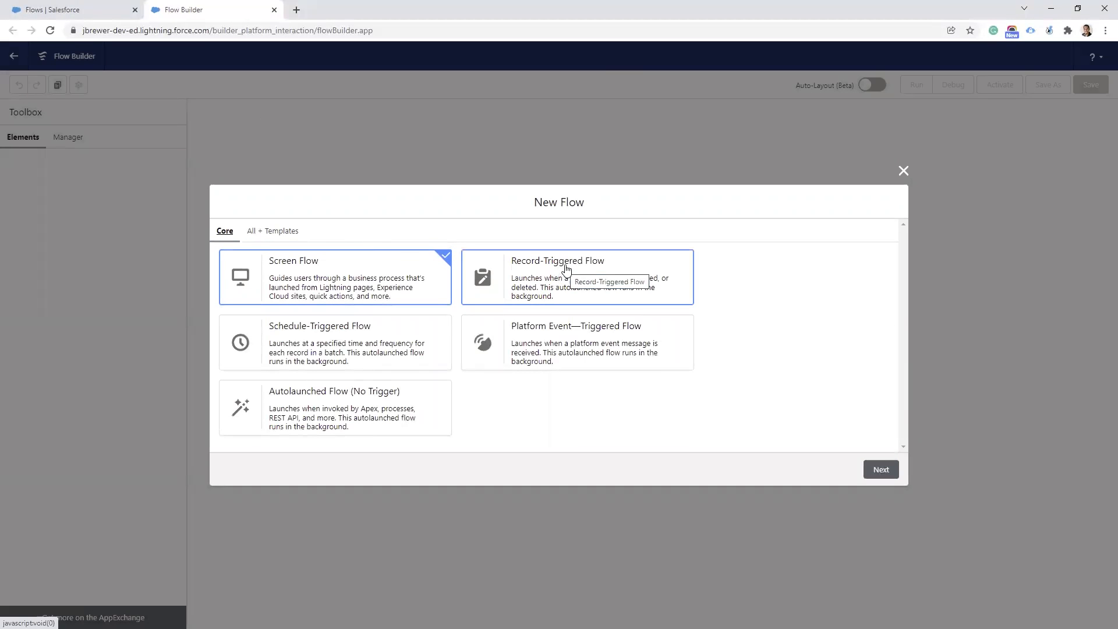
pyautogui.moveTo(536, 280)
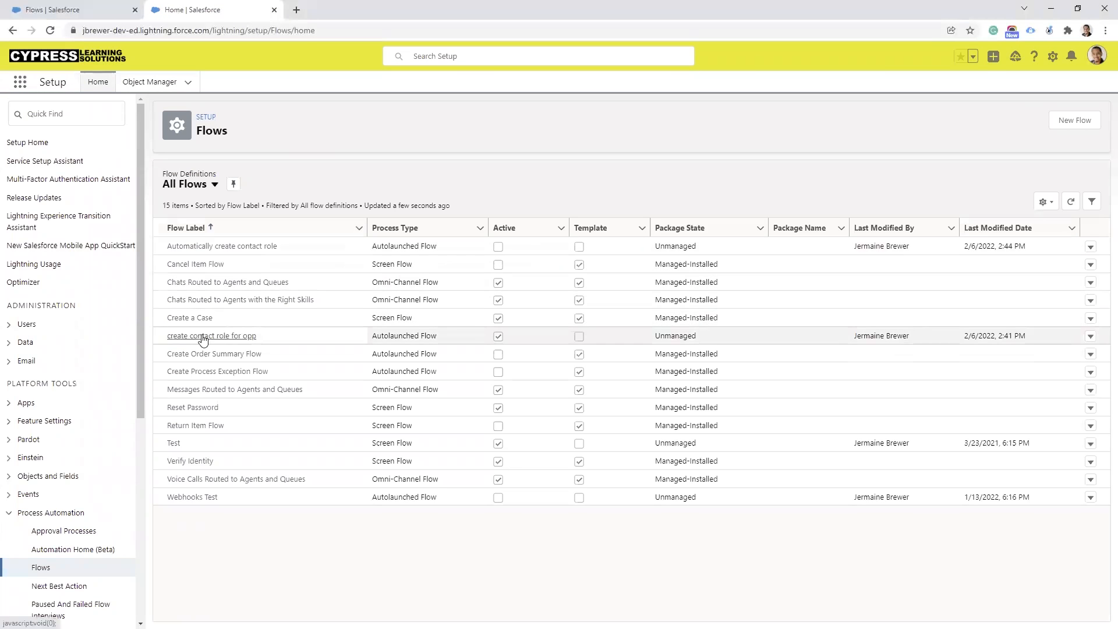
pyautogui.click(211, 335)
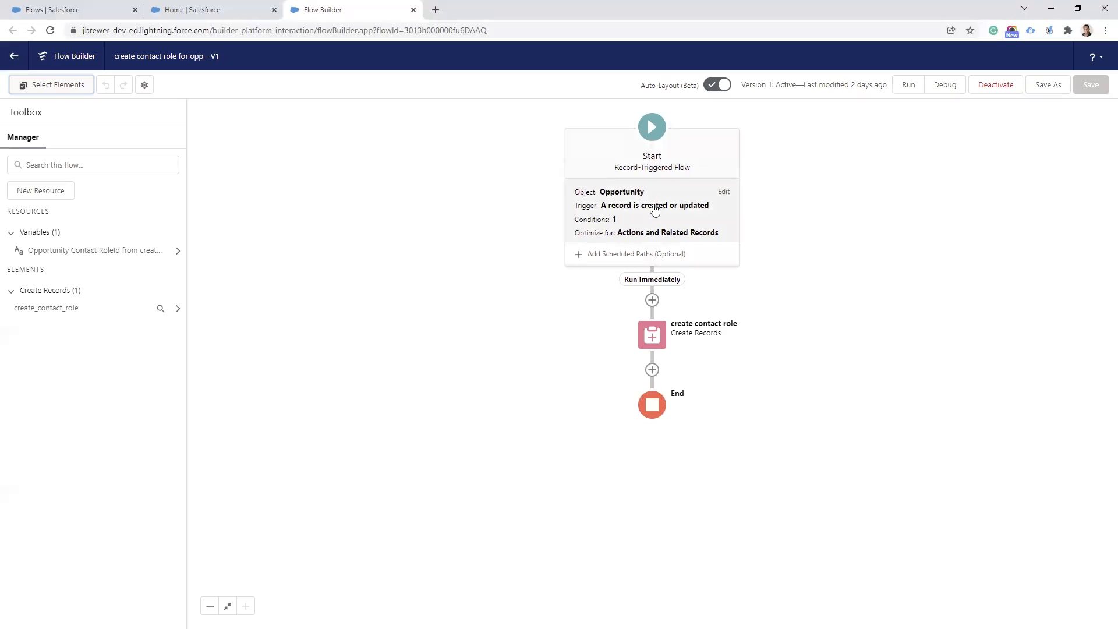
pyautogui.click(722, 191)
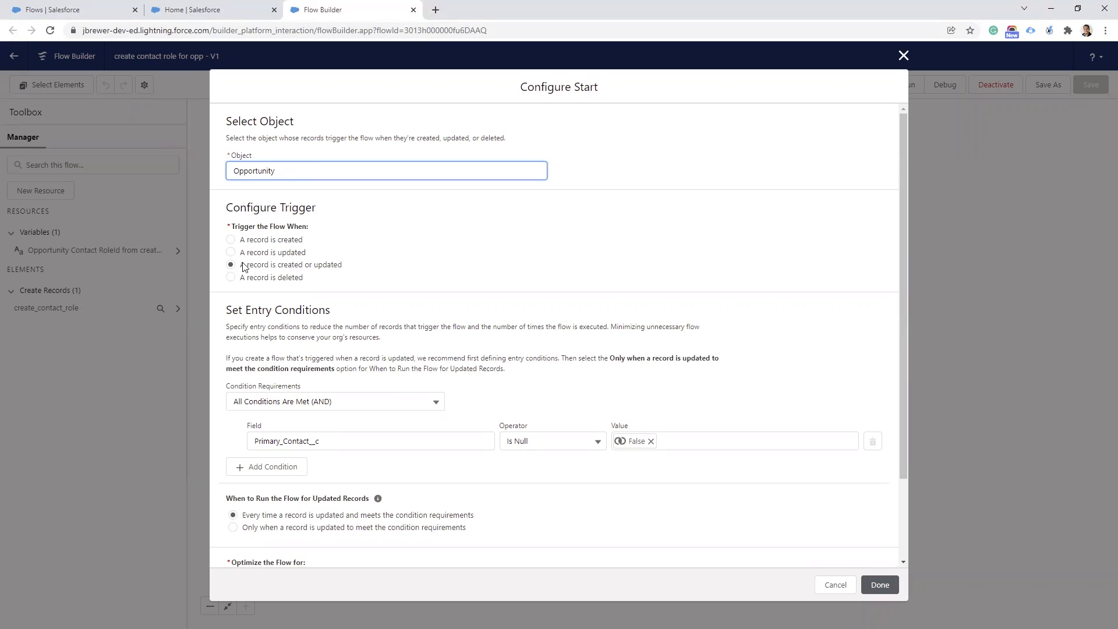
pyautogui.moveTo(321, 268)
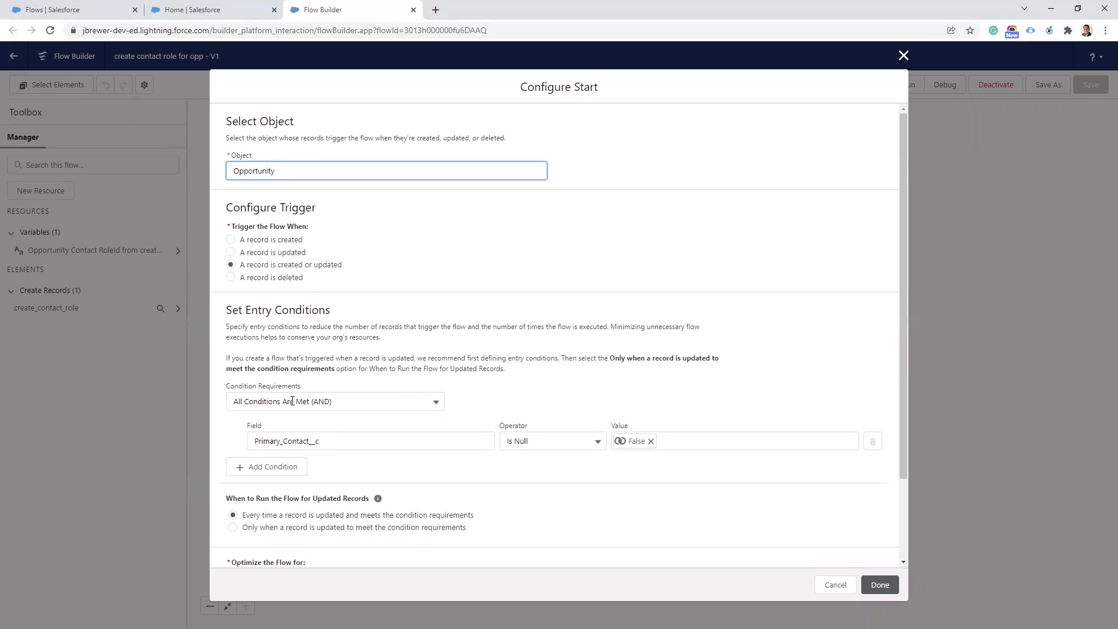
pyautogui.click(385, 171)
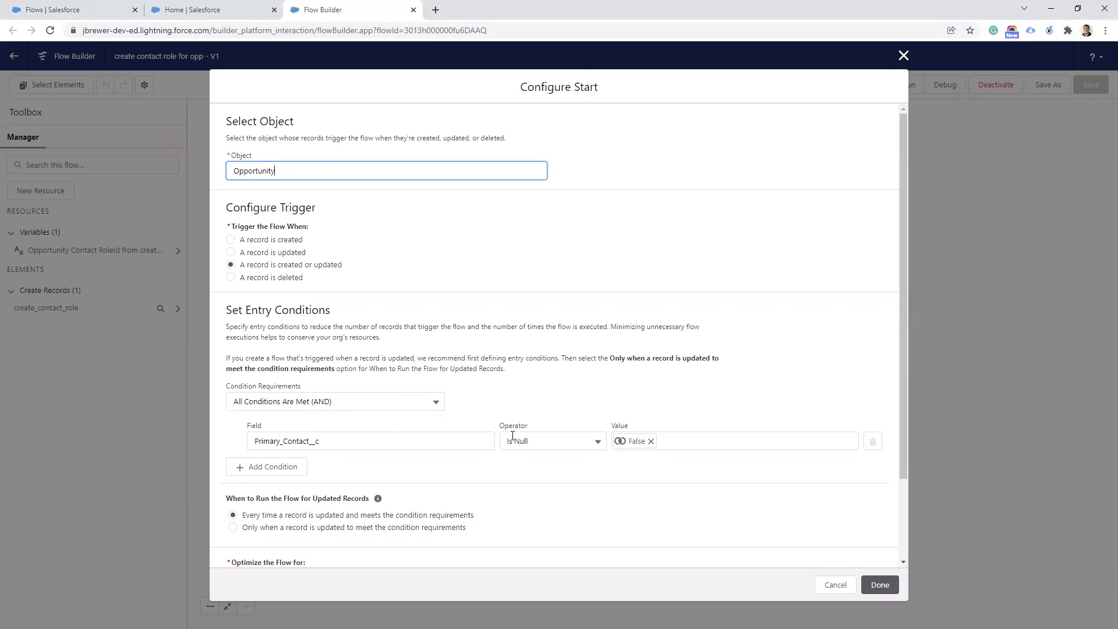
pyautogui.moveTo(635, 441)
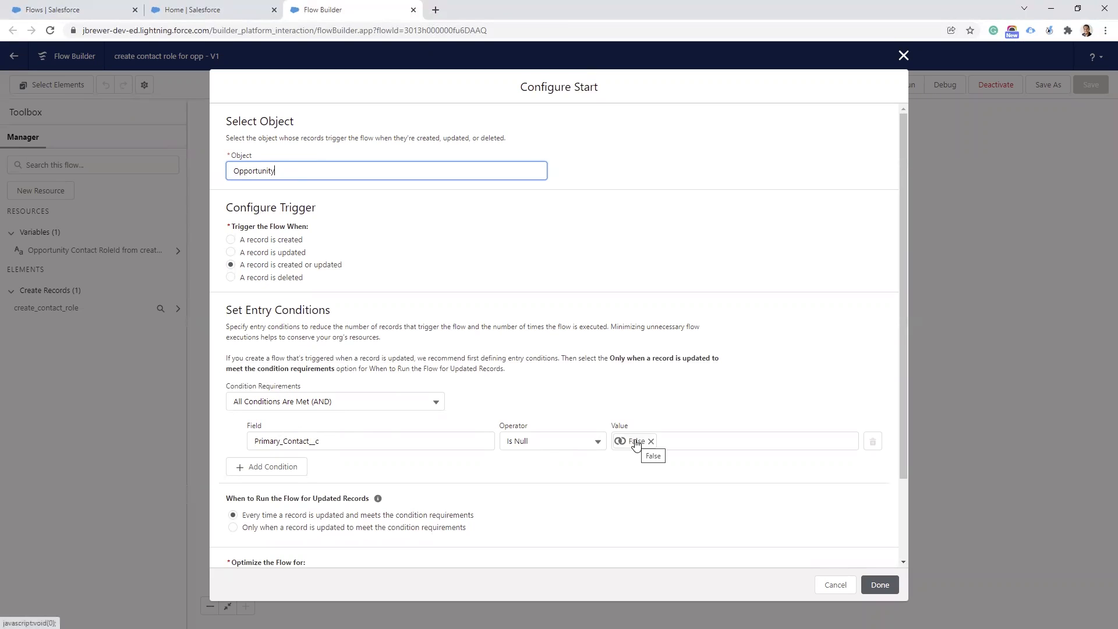
pyautogui.moveTo(331, 445)
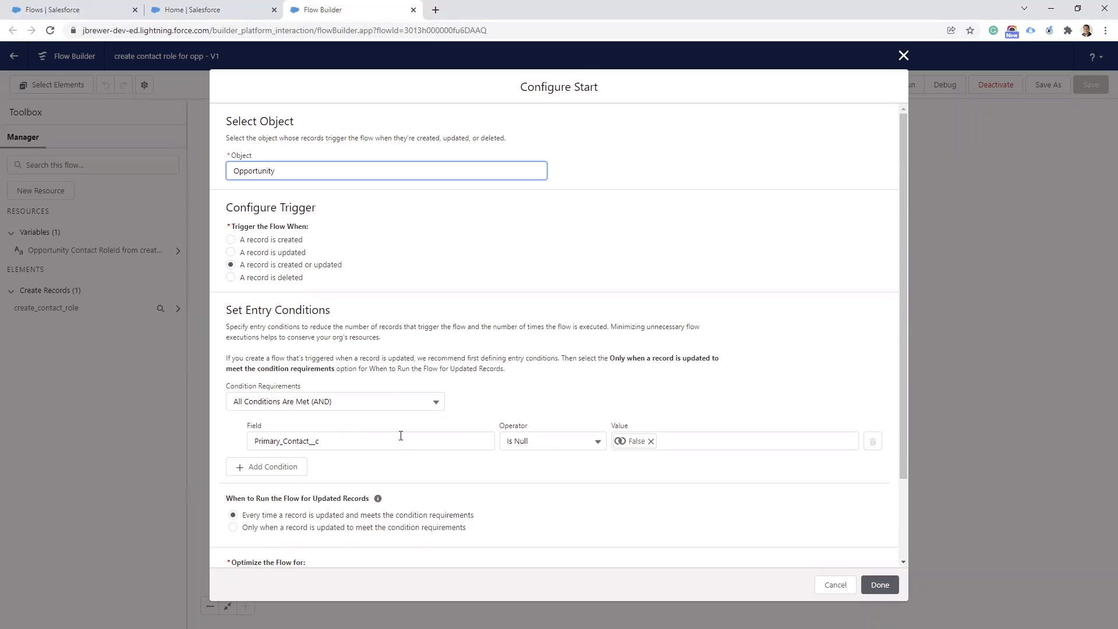
pyautogui.scroll(-3)
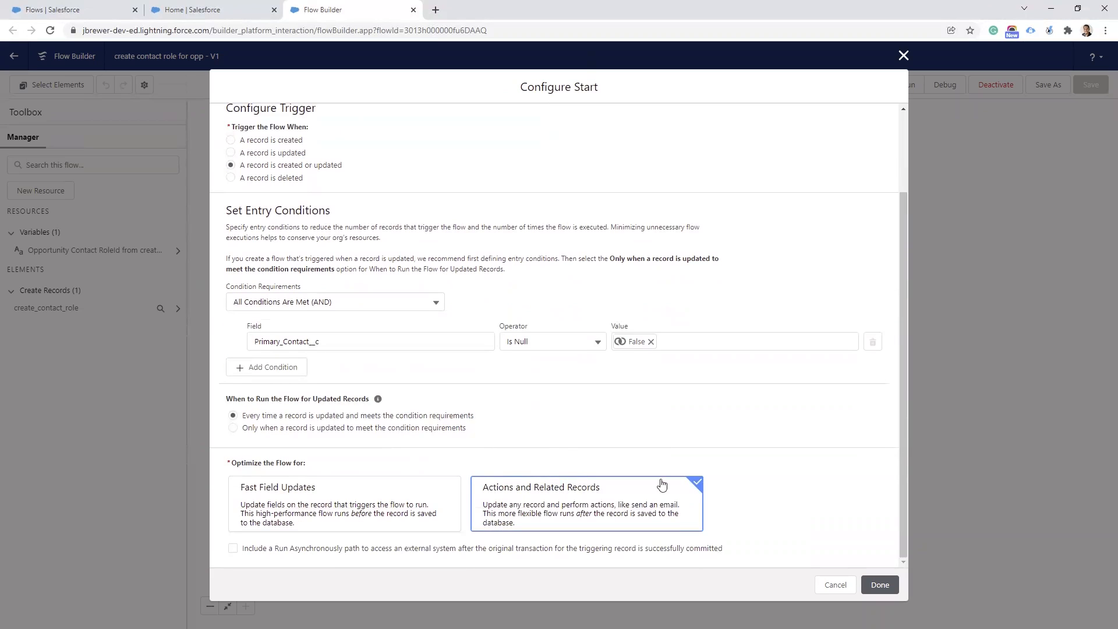
pyautogui.click(879, 584)
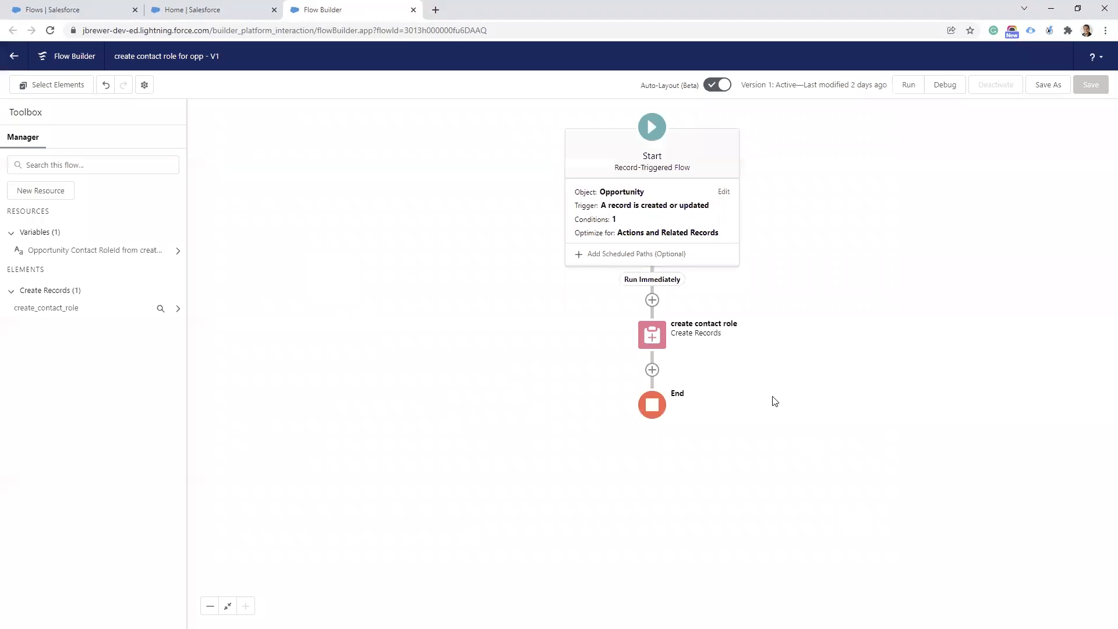
# Preview the Add Element options, then open the 'create contact role' Create Records element.
pyautogui.click(651, 300)
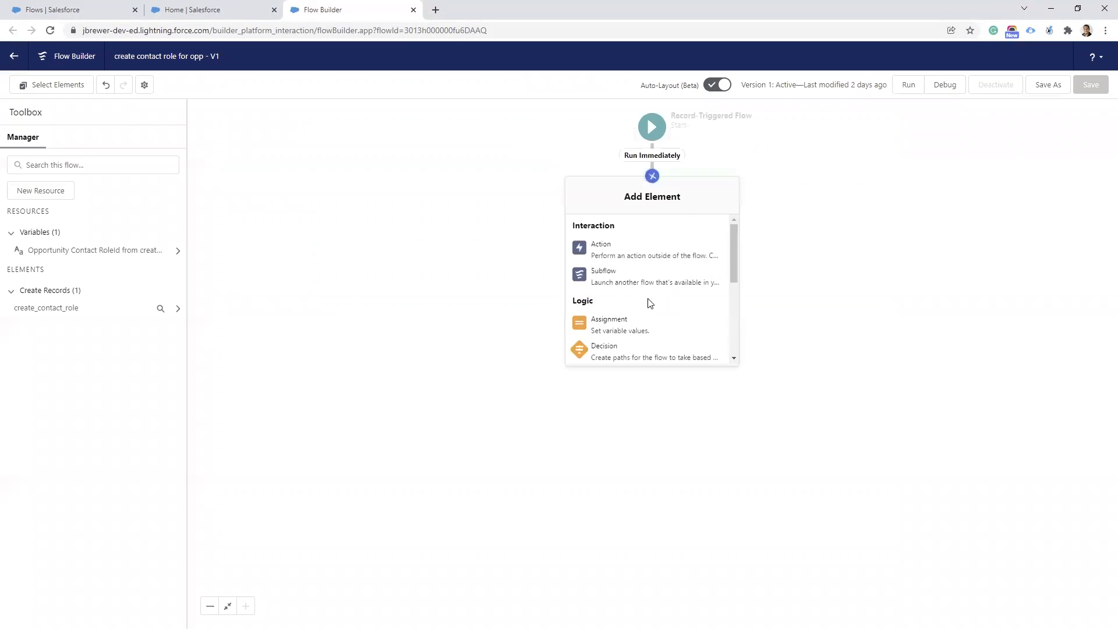
pyautogui.scroll(-3)
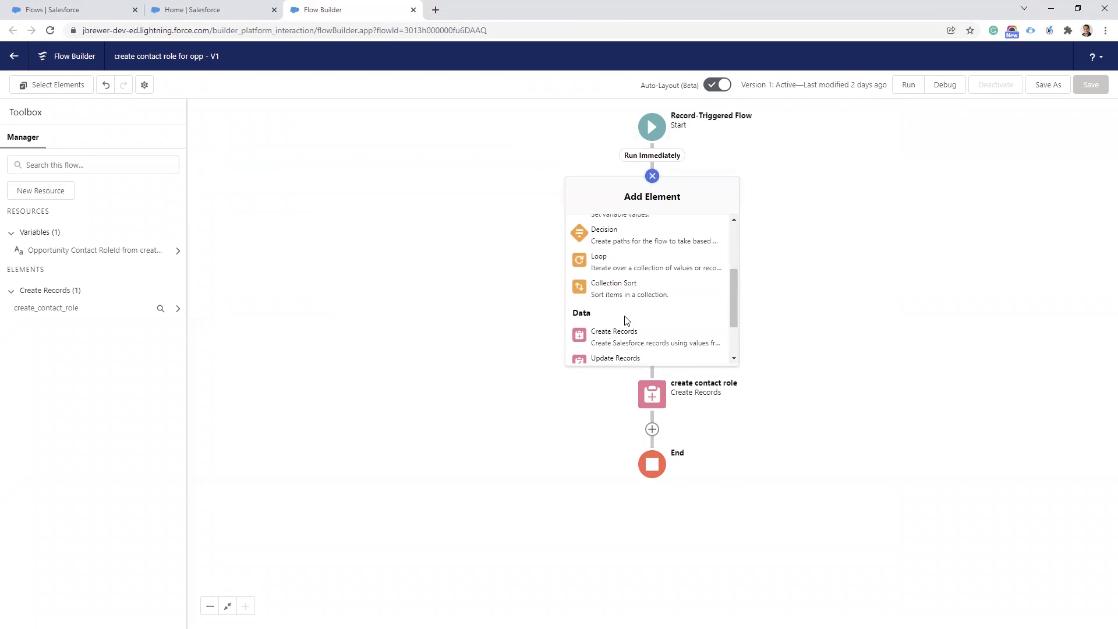
pyautogui.scroll(-3)
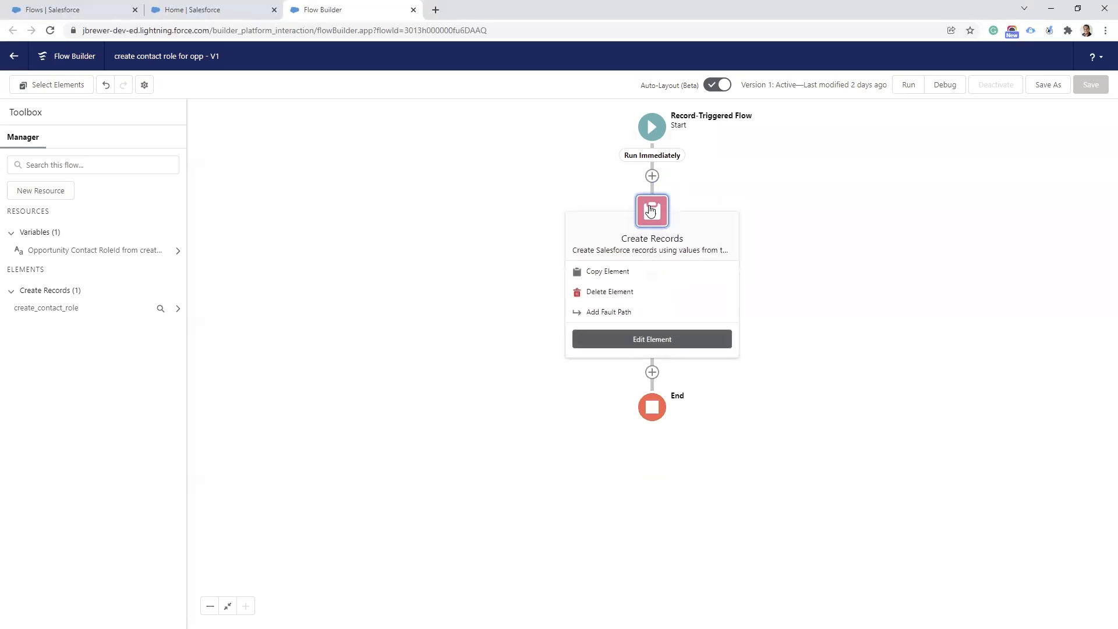
pyautogui.click(651, 339)
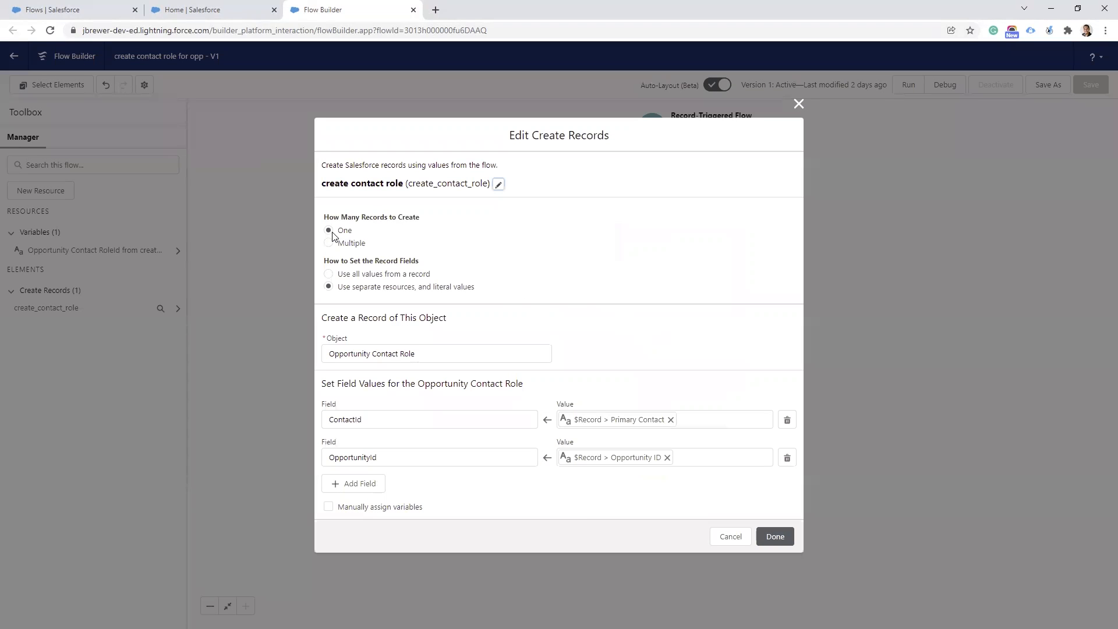
pyautogui.moveTo(382, 283)
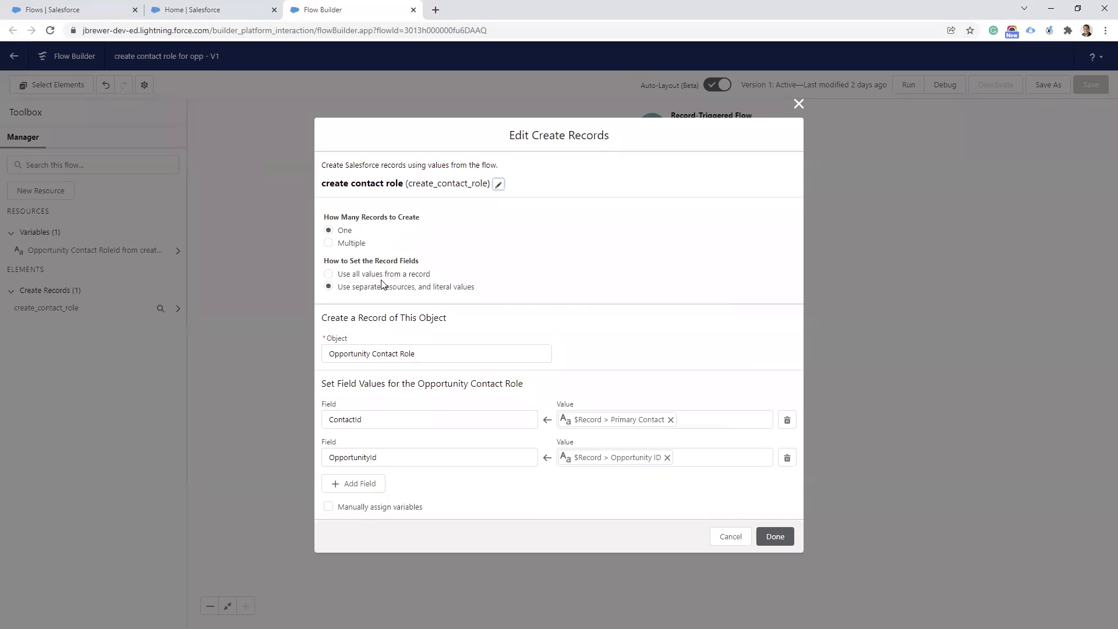
pyautogui.moveTo(372, 298)
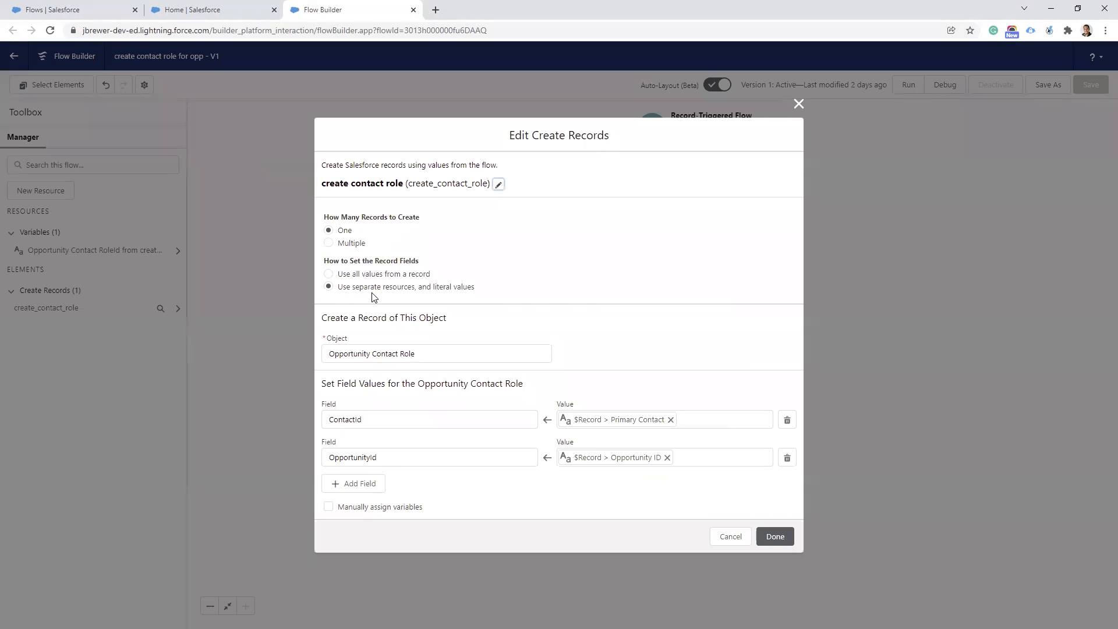
pyautogui.moveTo(360, 343)
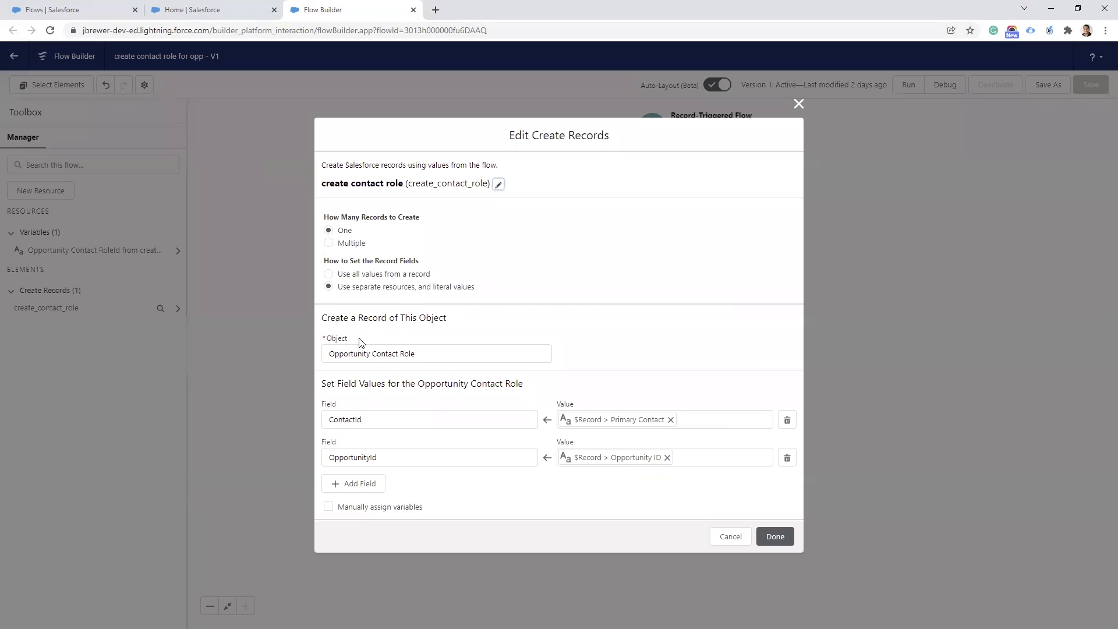
pyautogui.moveTo(381, 349)
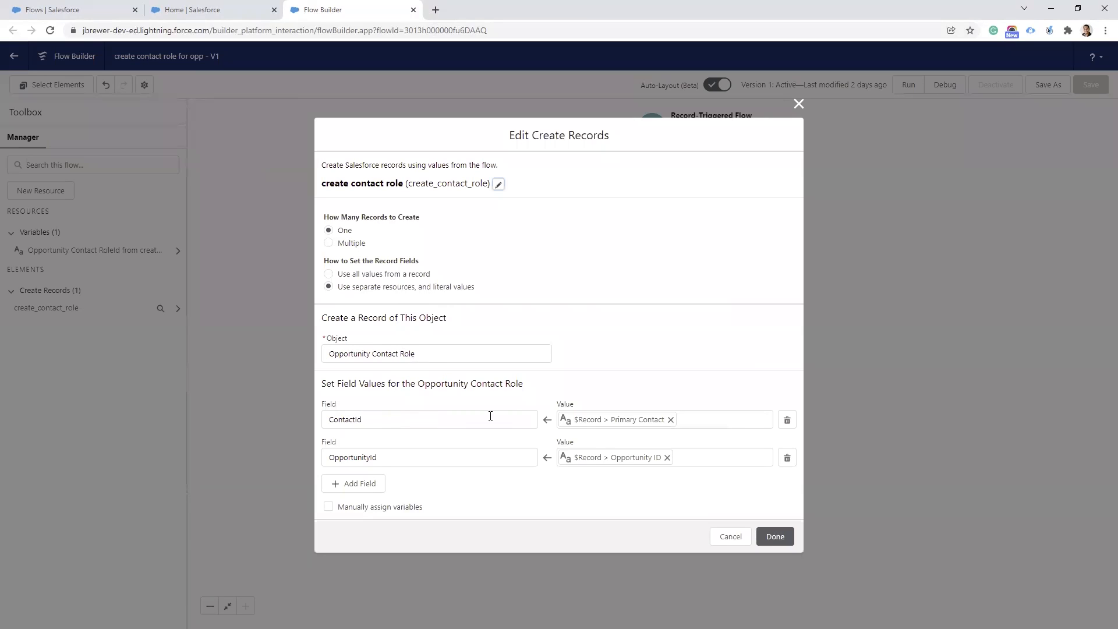
pyautogui.moveTo(630, 420)
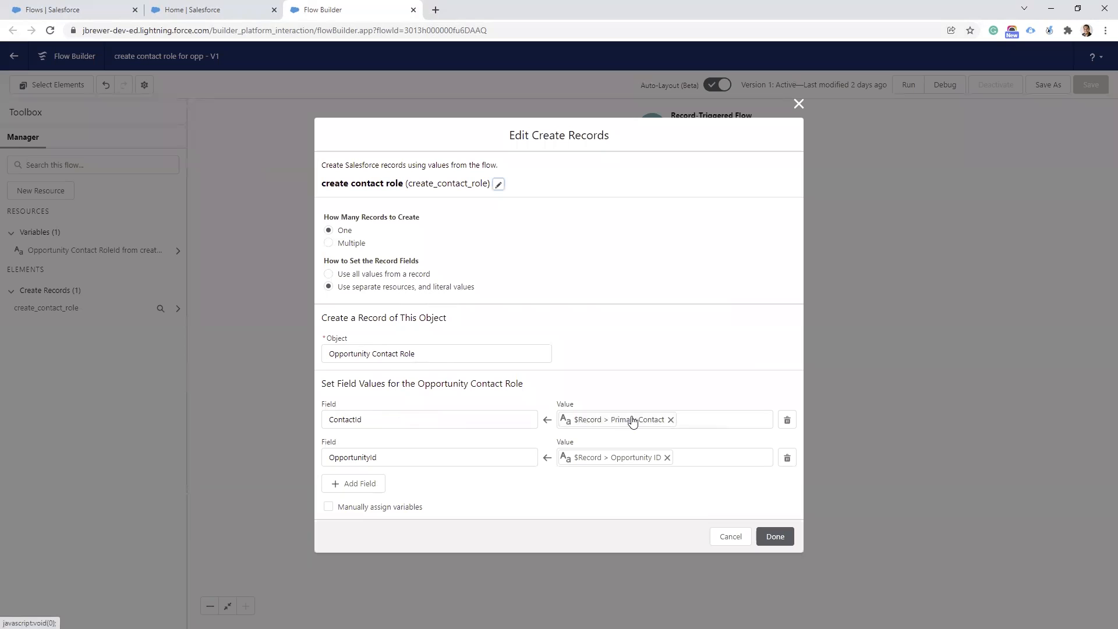
pyautogui.moveTo(631, 419)
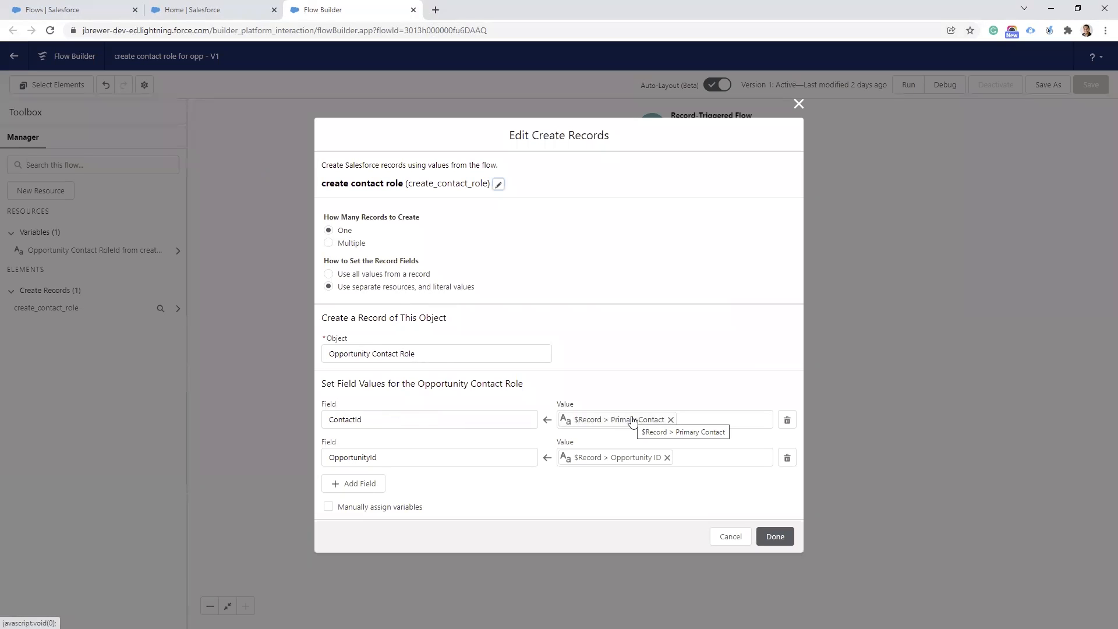
pyautogui.moveTo(597, 464)
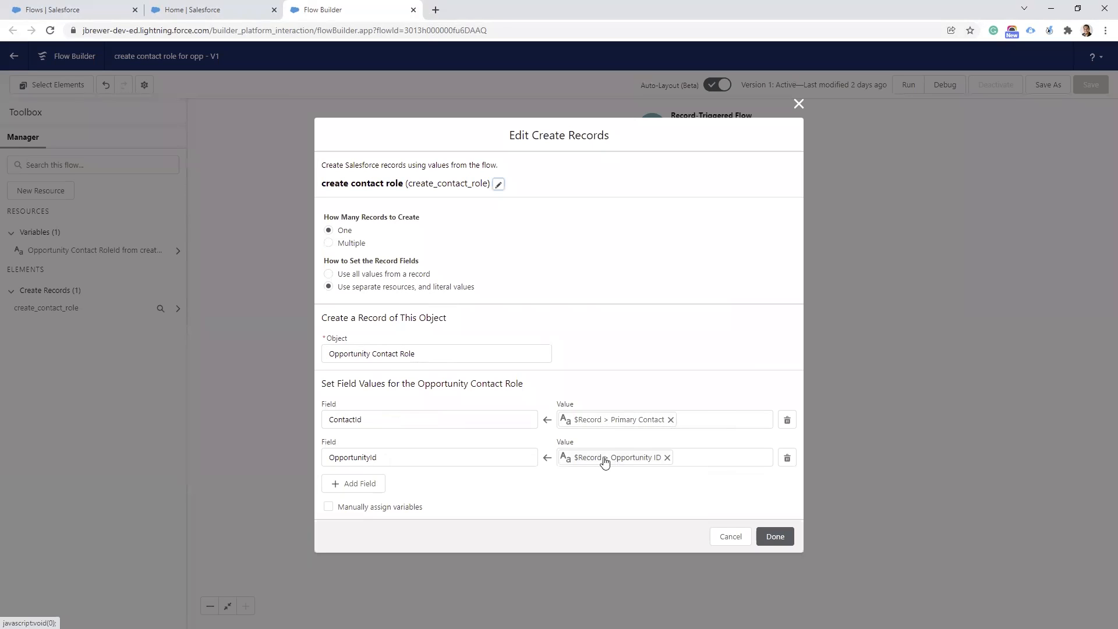
pyautogui.moveTo(775, 536)
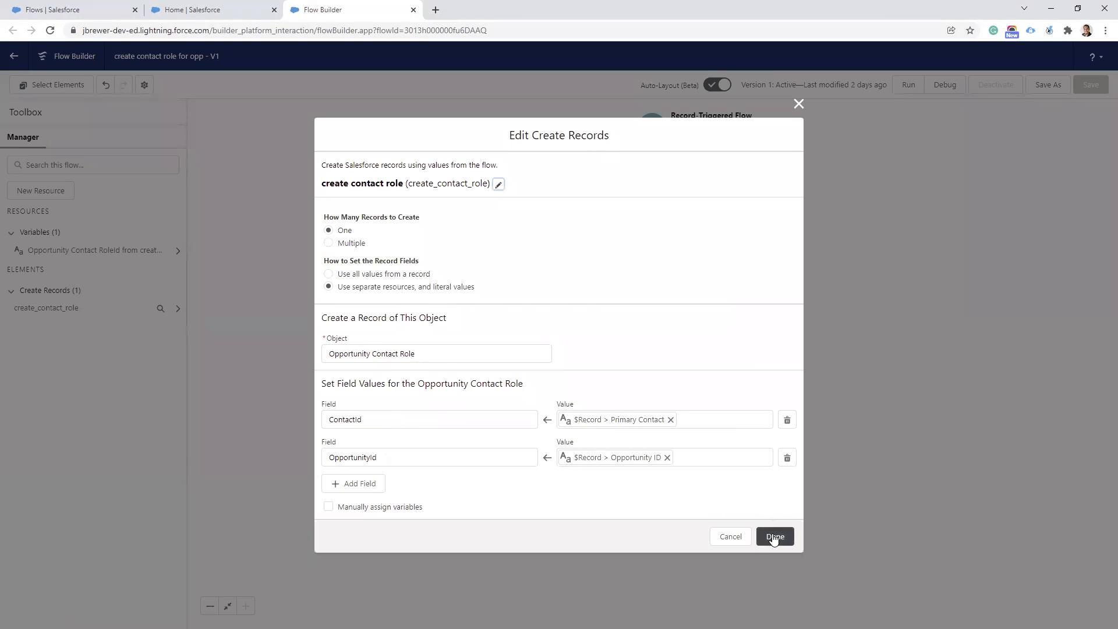
pyautogui.click(775, 536)
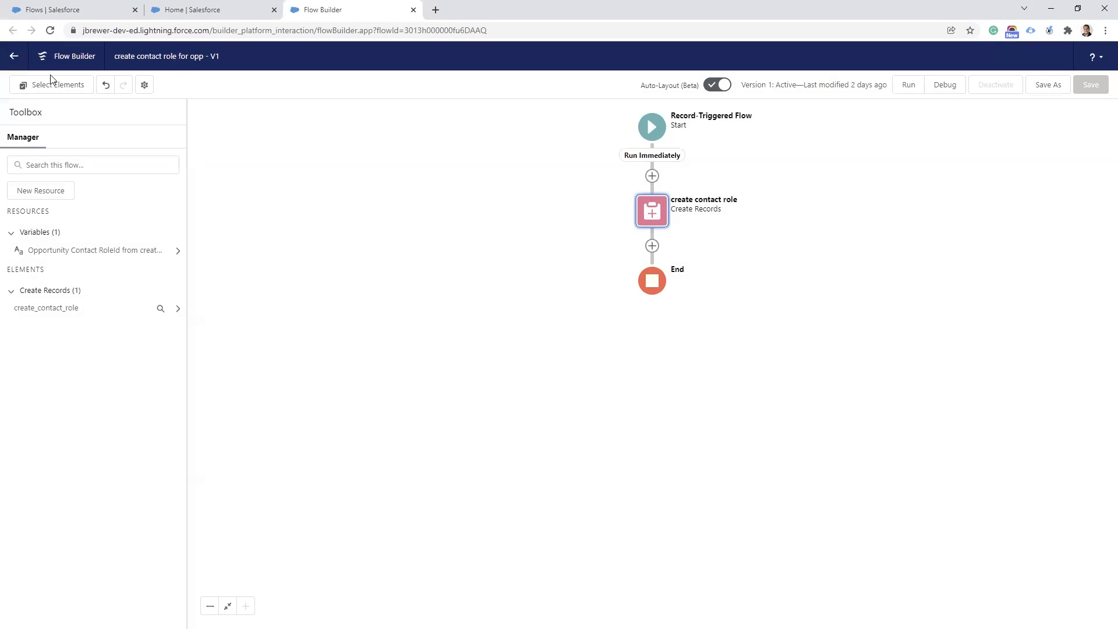
pyautogui.moveTo(1020, 164)
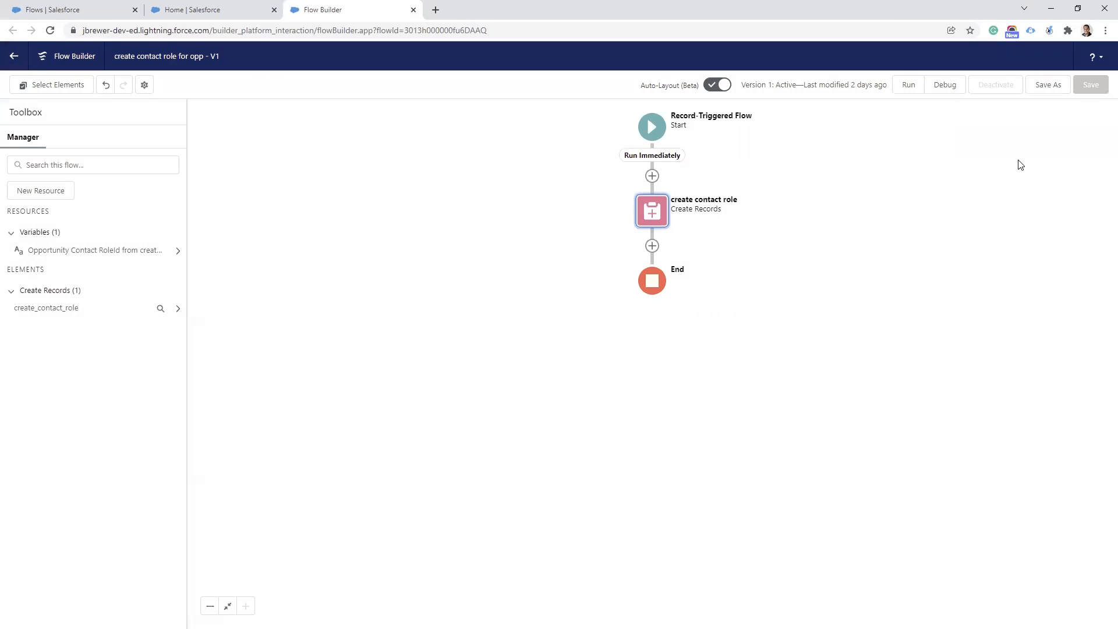
pyautogui.moveTo(989, 87)
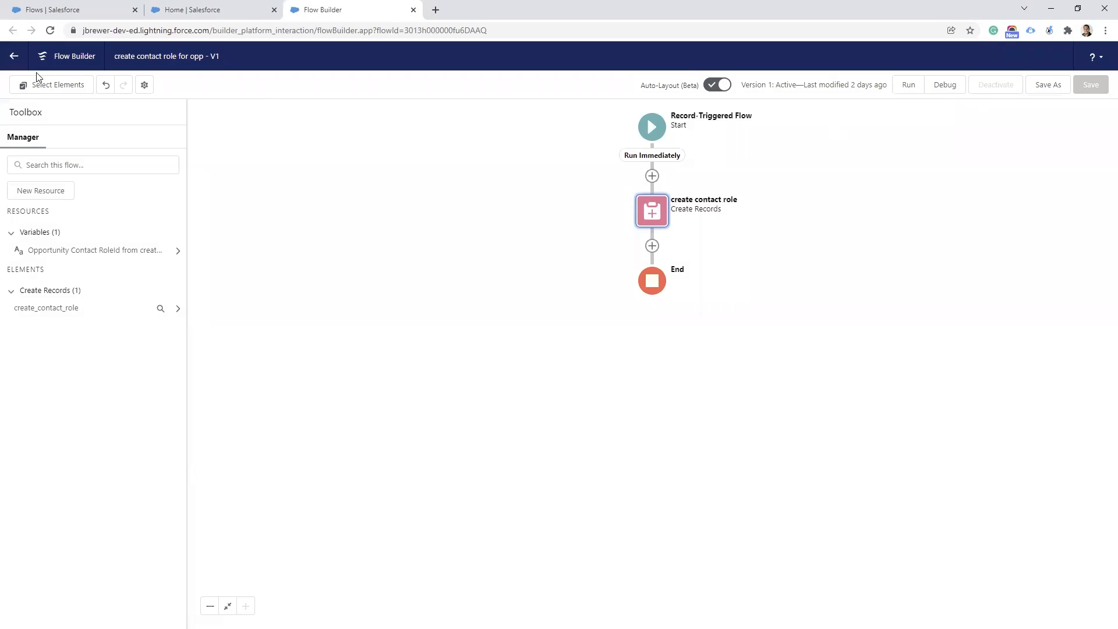
# Leave Flow Builder without saving and start a new Opportunity from the Sales app.
pyautogui.click(13, 57)
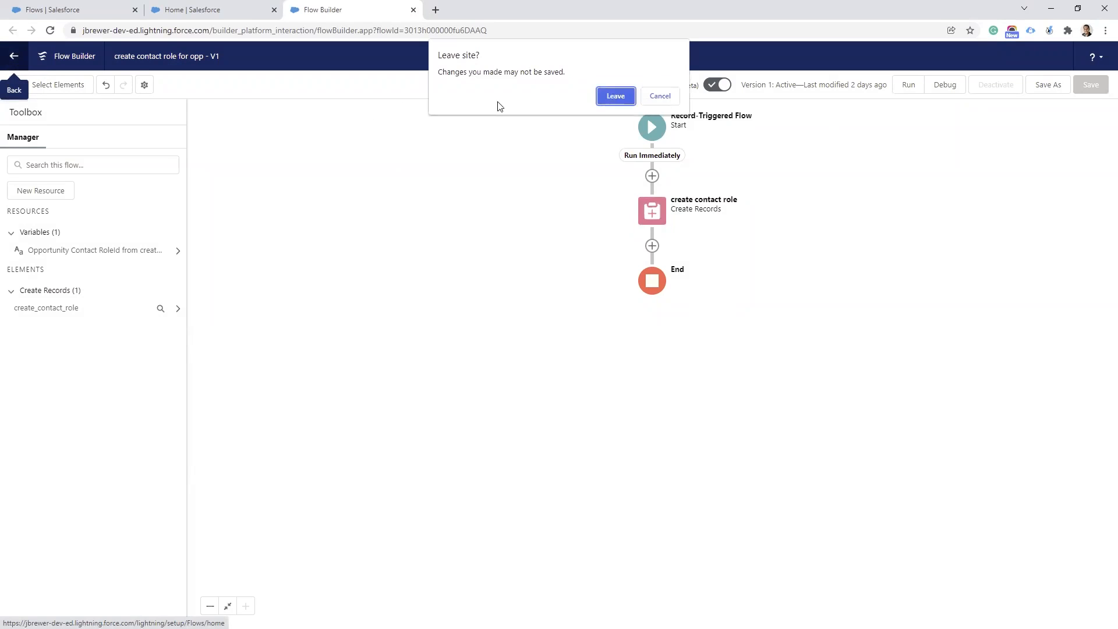
pyautogui.click(615, 96)
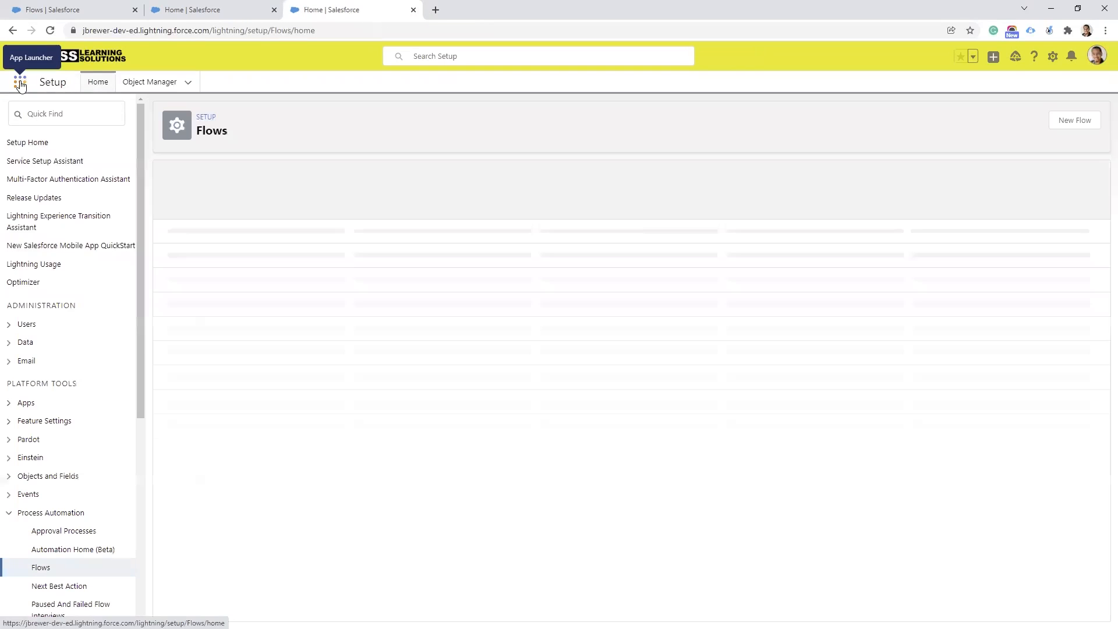
pyautogui.click(20, 82)
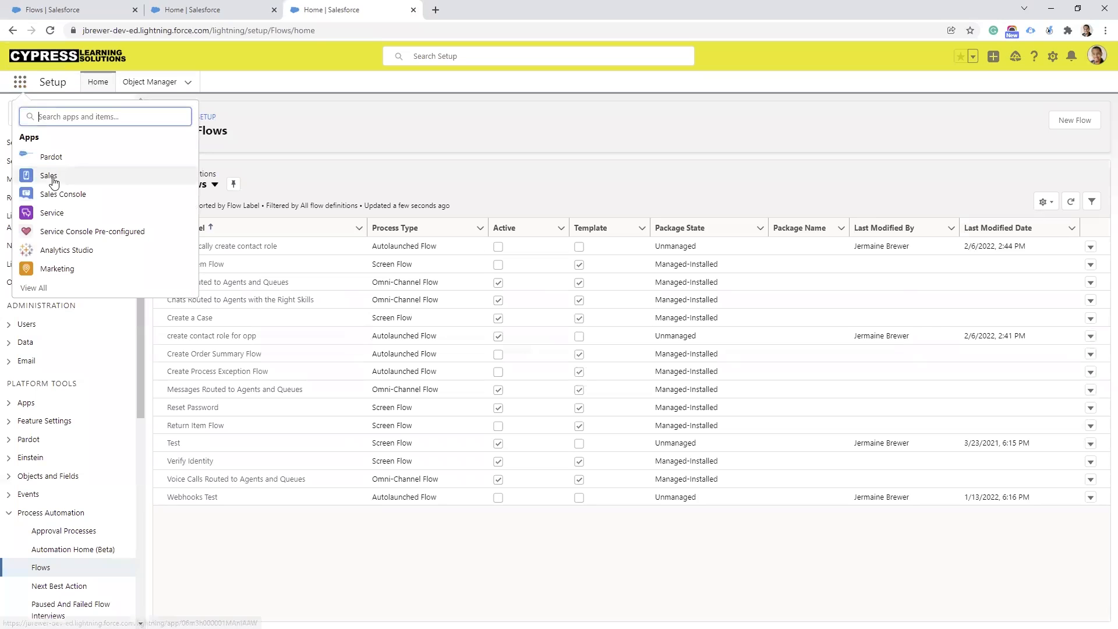
pyautogui.click(48, 175)
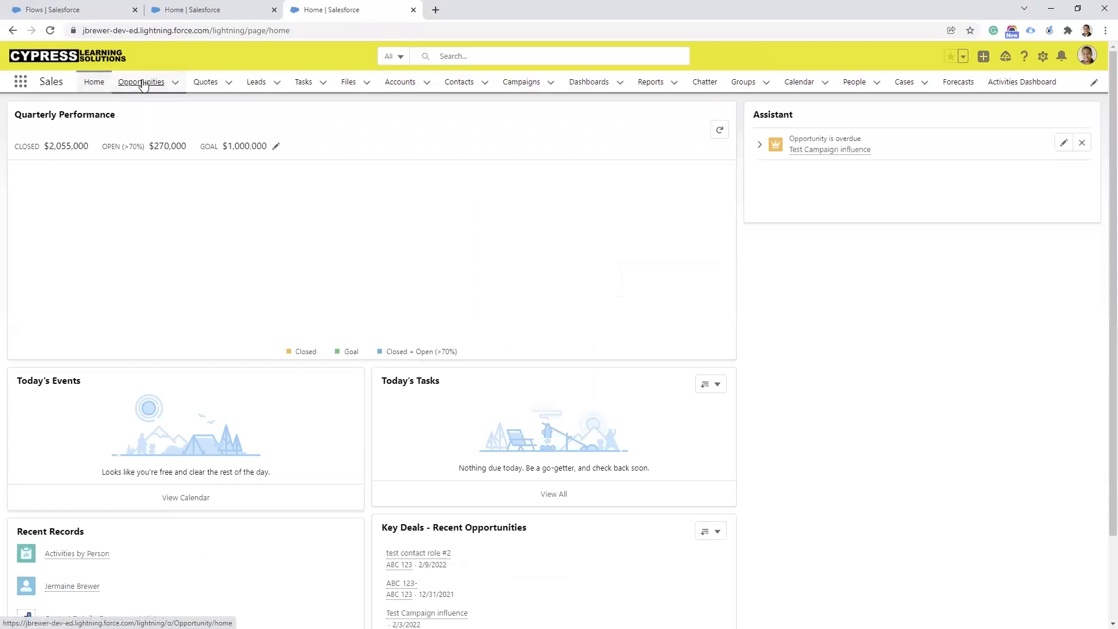
pyautogui.click(140, 82)
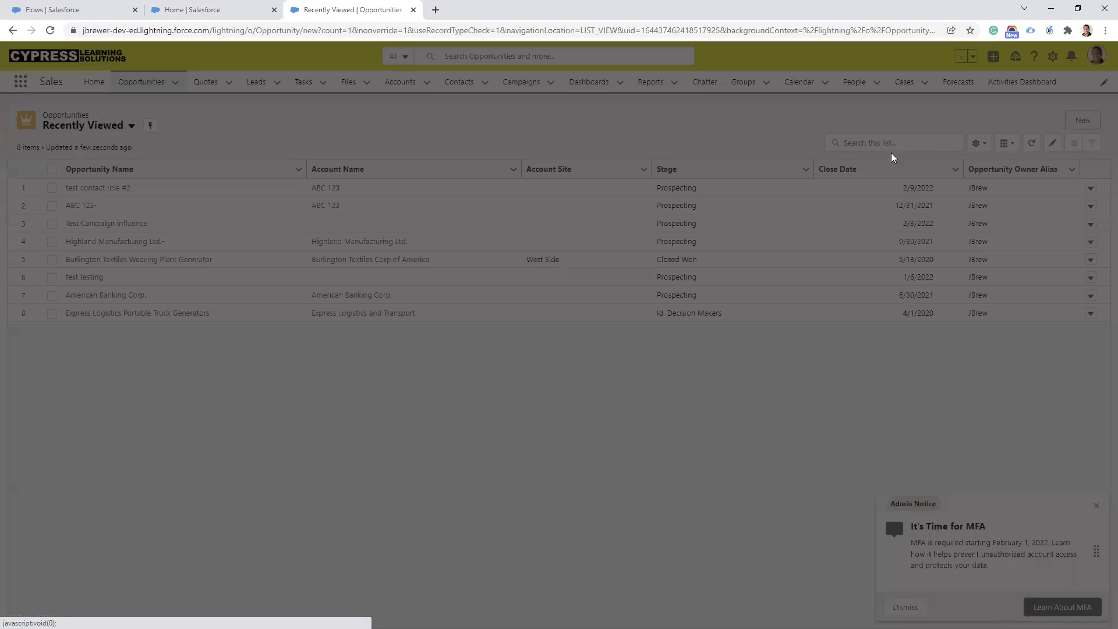
pyautogui.click(1083, 120)
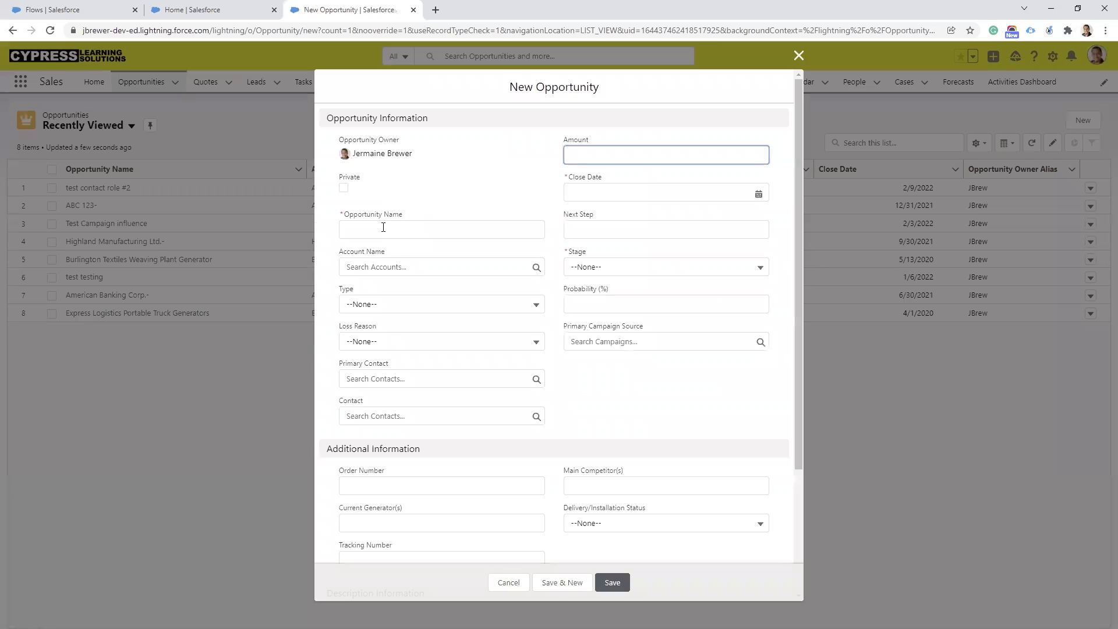
# Save opportunity 'Cypress Test' at Prospecting for account ABC 123, with Kathryn Garza as Primary Contact.
pyautogui.click(442, 229)
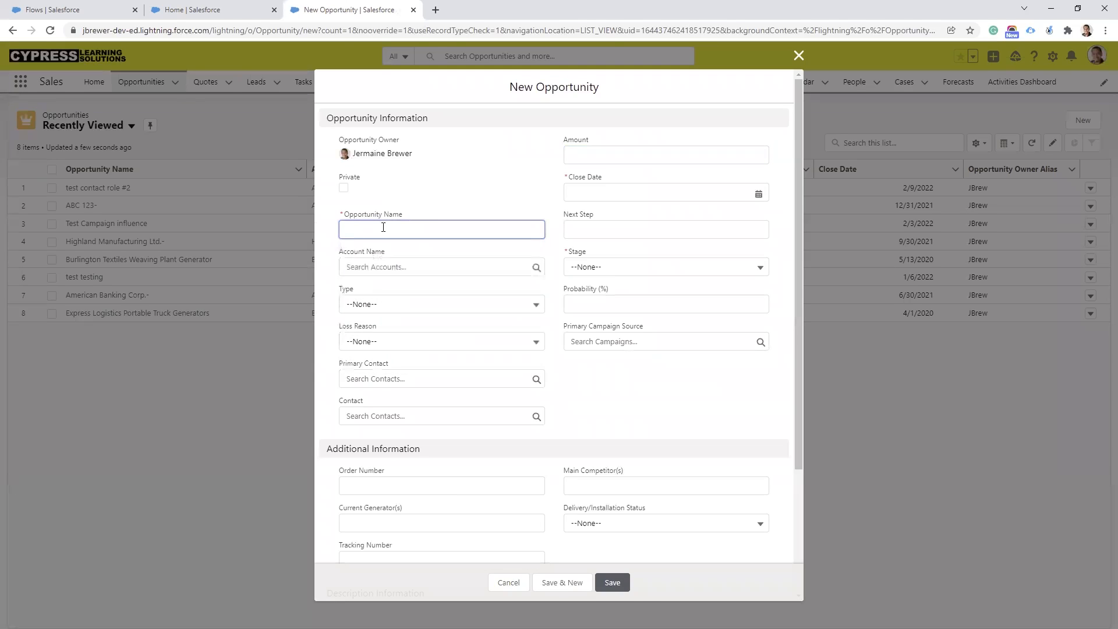
pyautogui.write('Cypress Test')
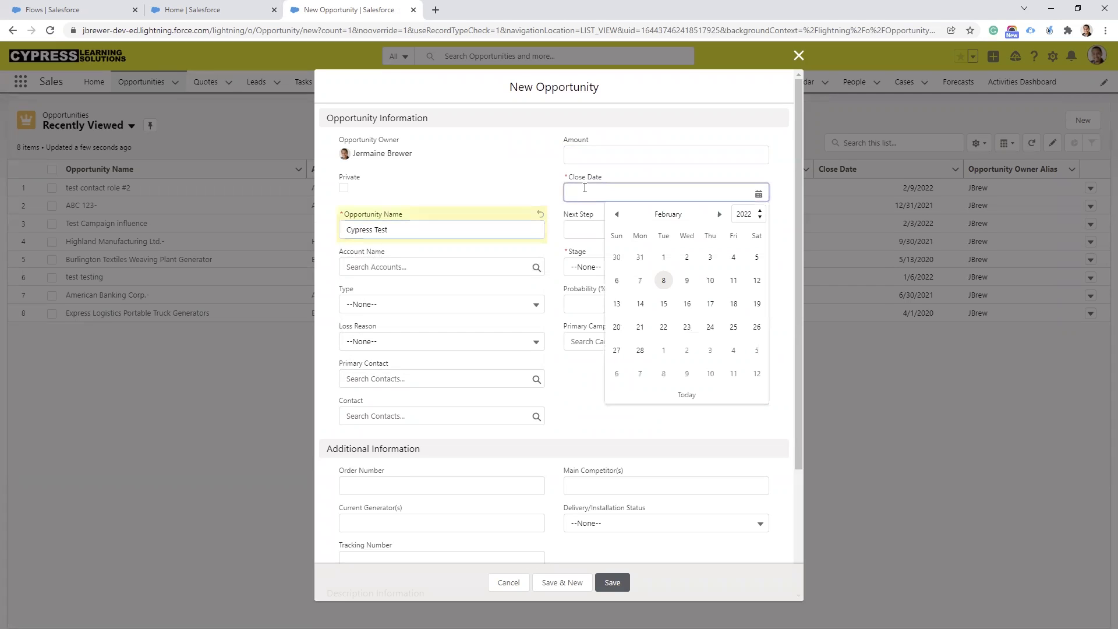
pyautogui.moveTo(709, 280)
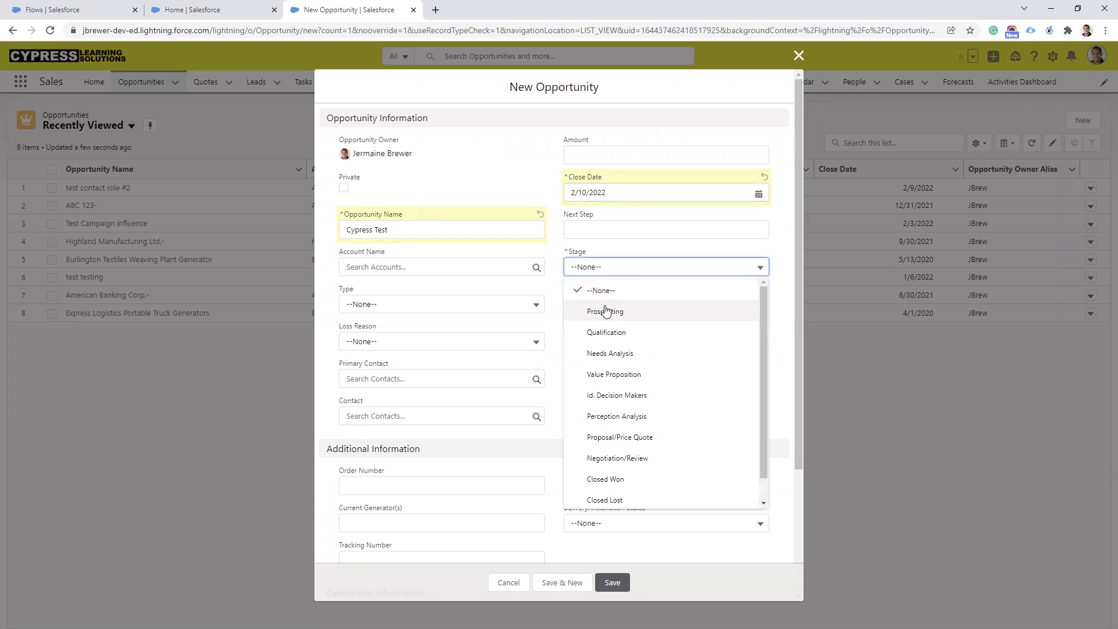
pyautogui.click(604, 311)
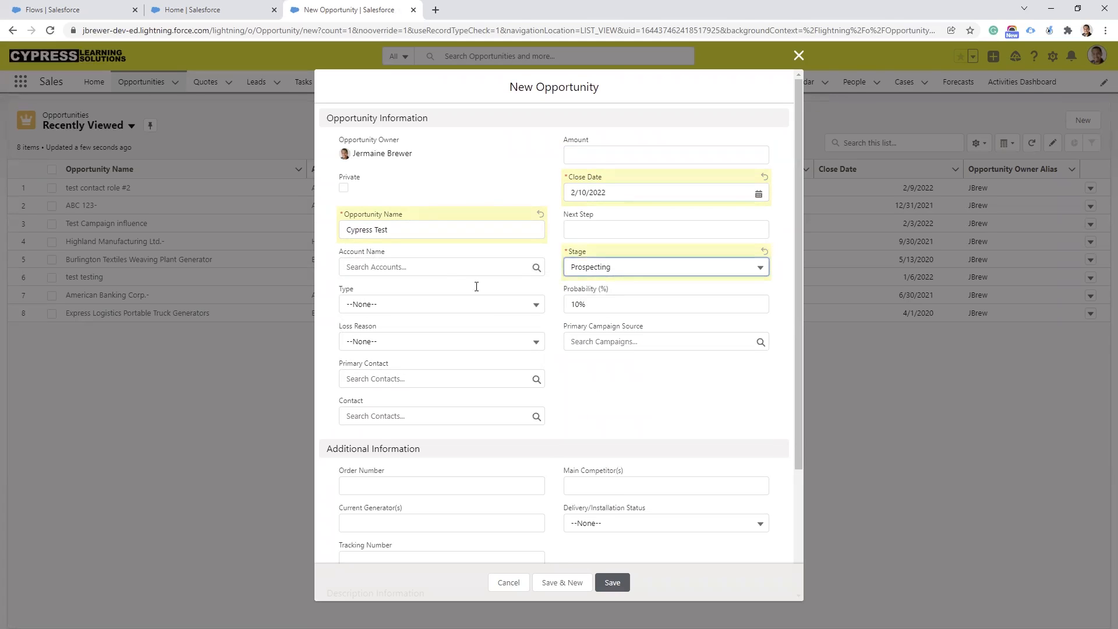
pyautogui.click(440, 267)
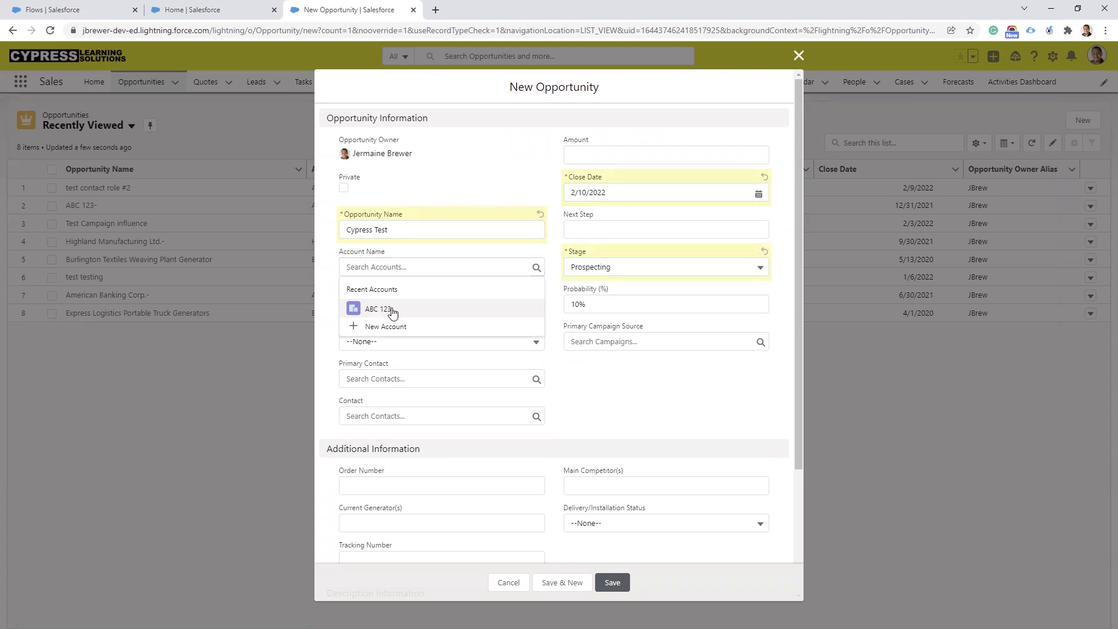
pyautogui.click(377, 308)
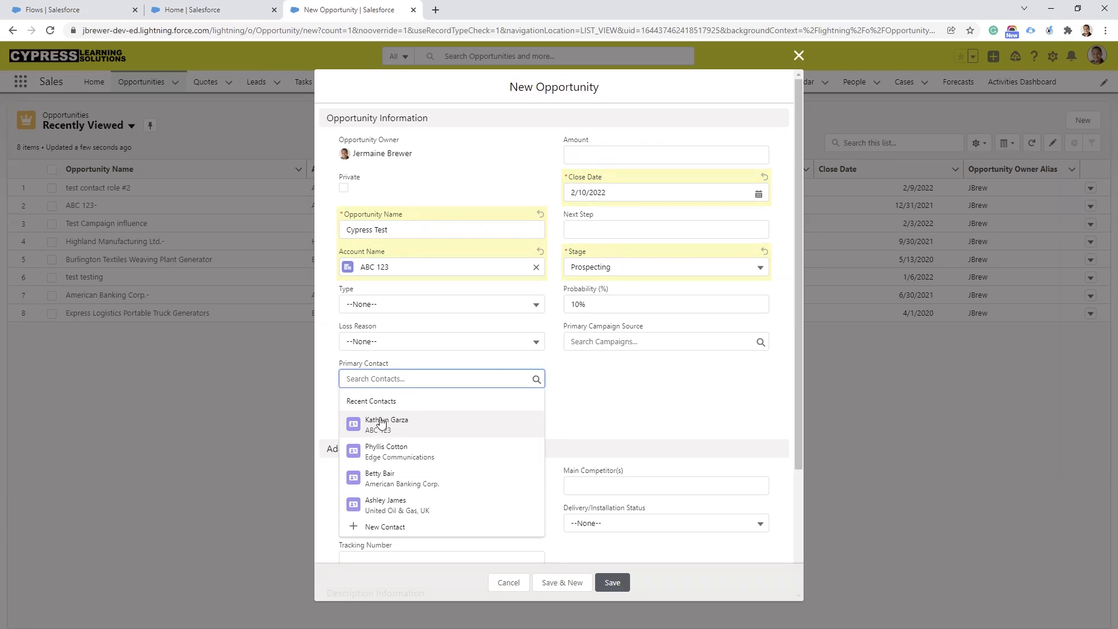
pyautogui.click(387, 423)
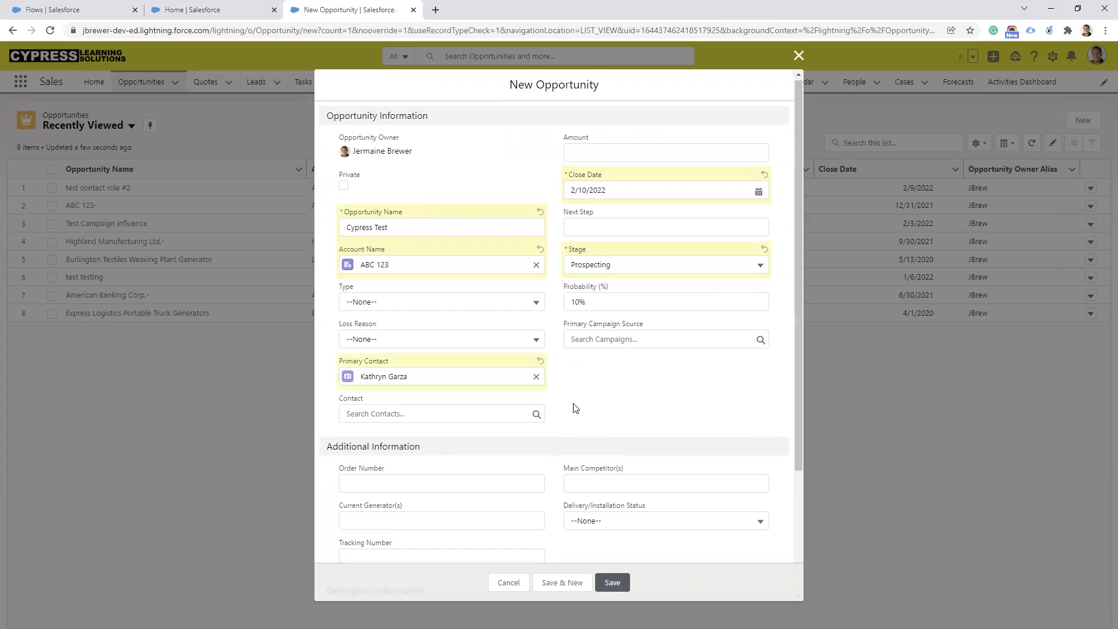
pyautogui.scroll(-3)
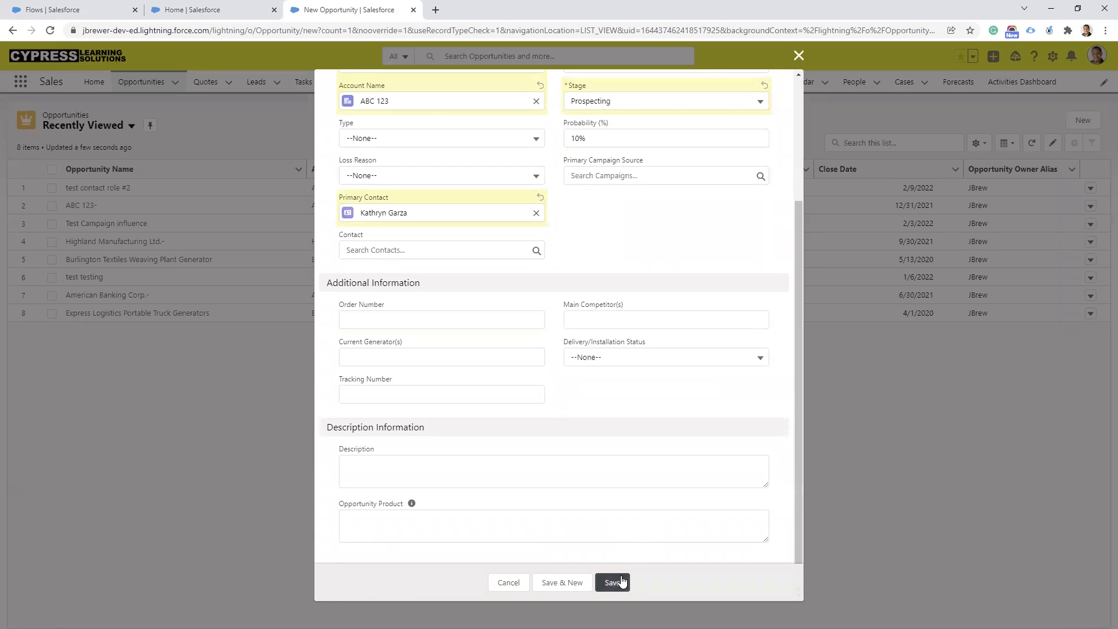
pyautogui.click(611, 582)
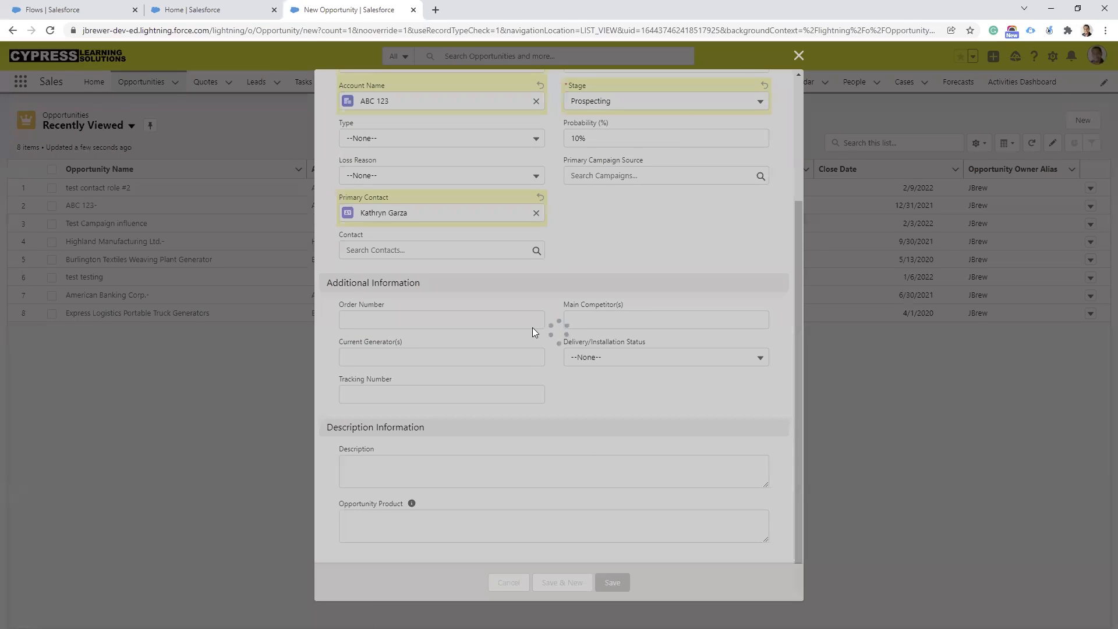
pyautogui.click(611, 582)
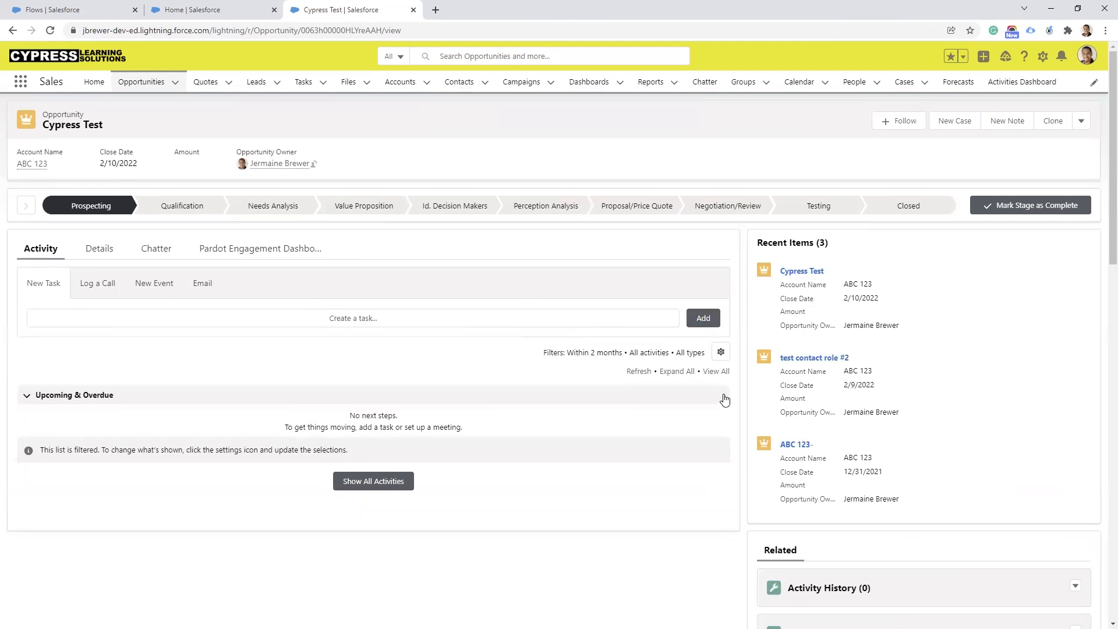
pyautogui.scroll(-3)
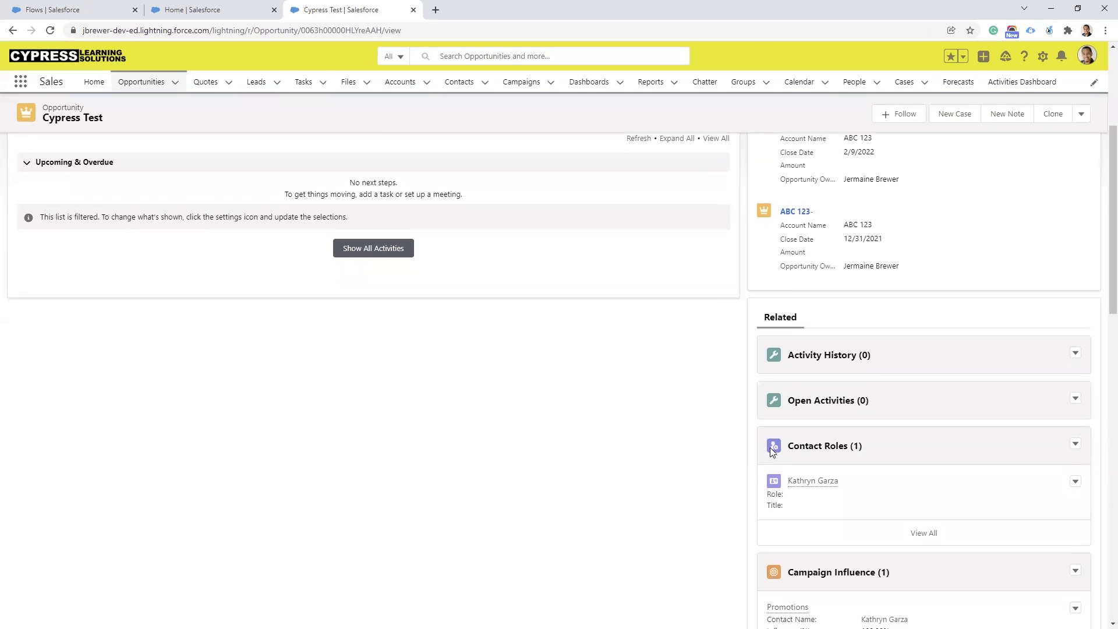
pyautogui.moveTo(817, 445)
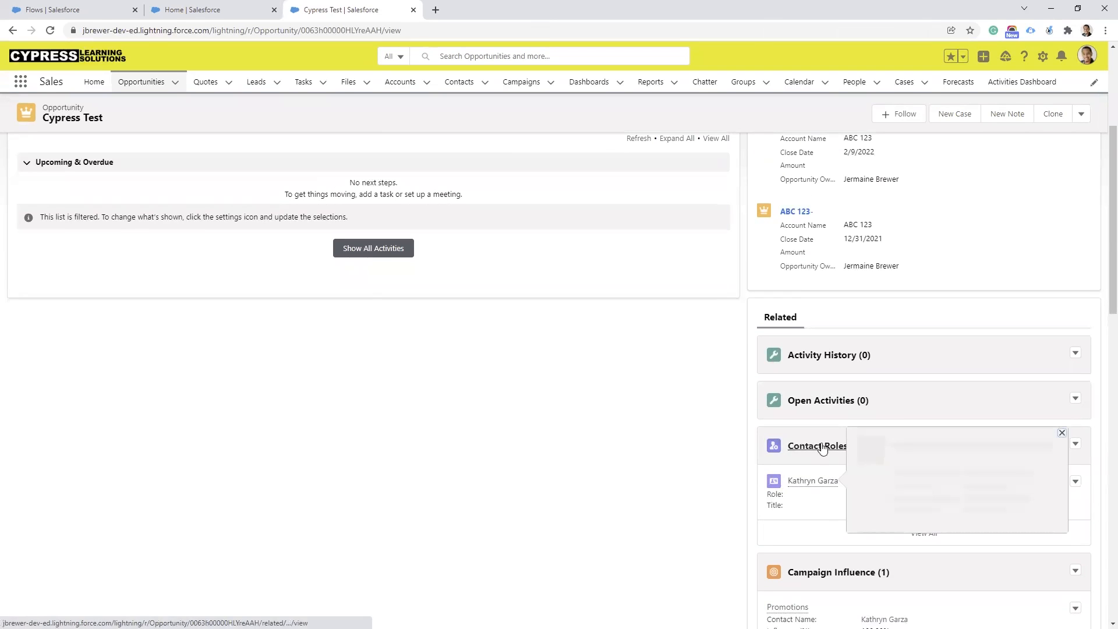
pyautogui.scroll(3)
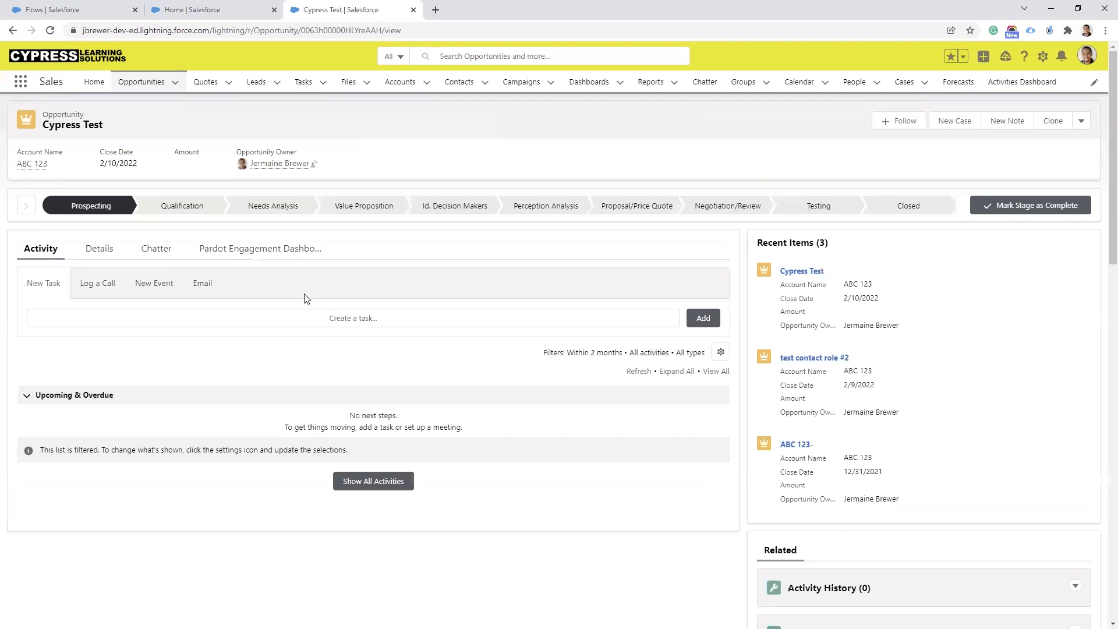
pyautogui.moveTo(165, 269)
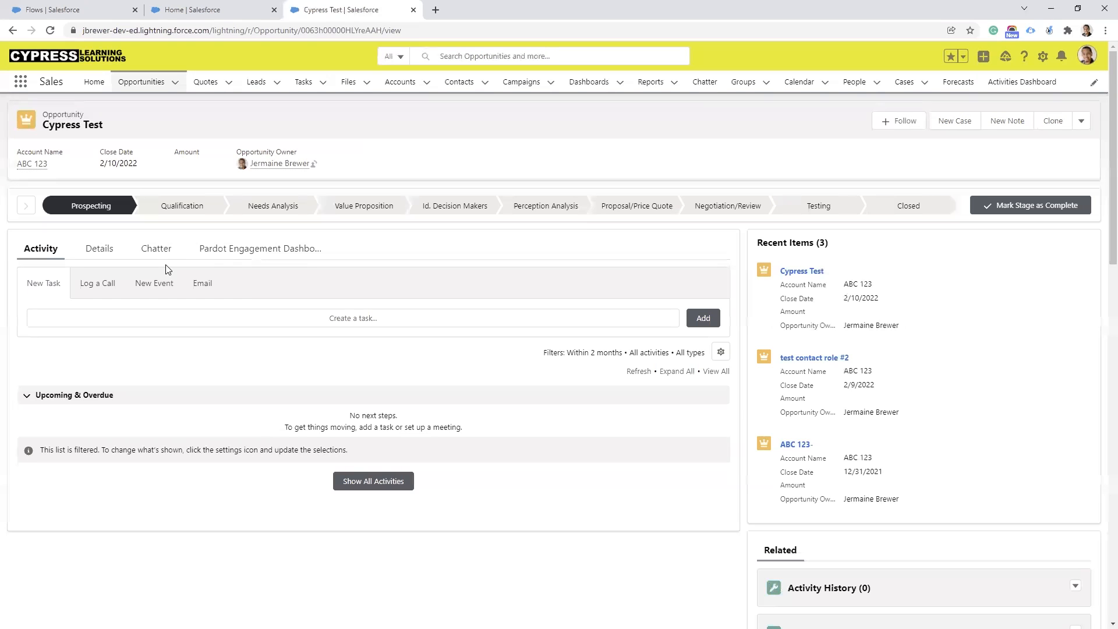
pyautogui.click(99, 248)
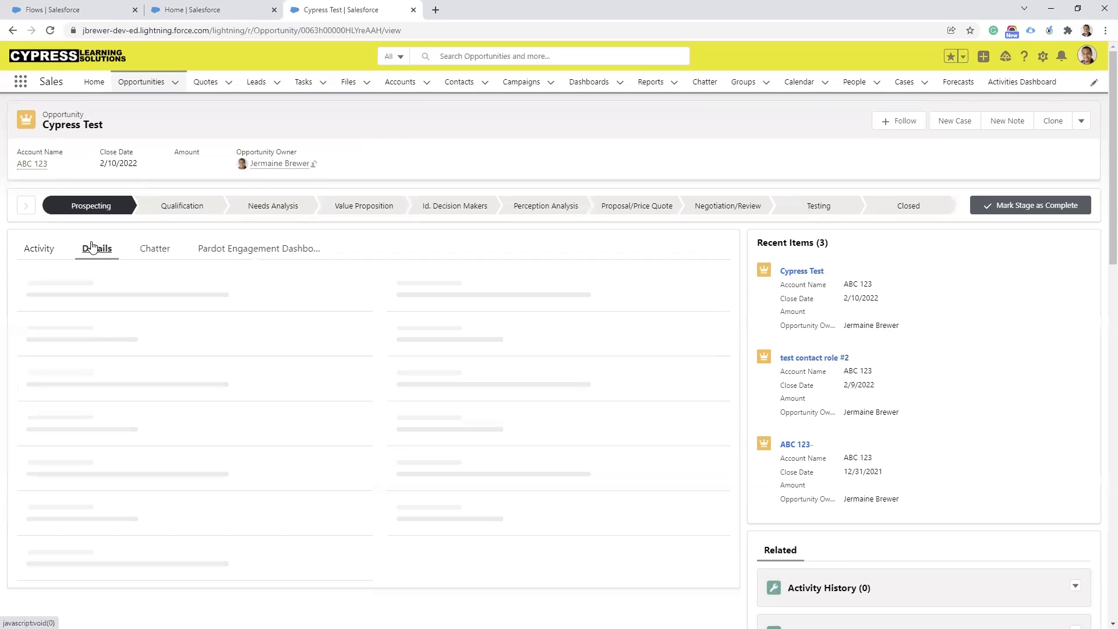
pyautogui.click(96, 248)
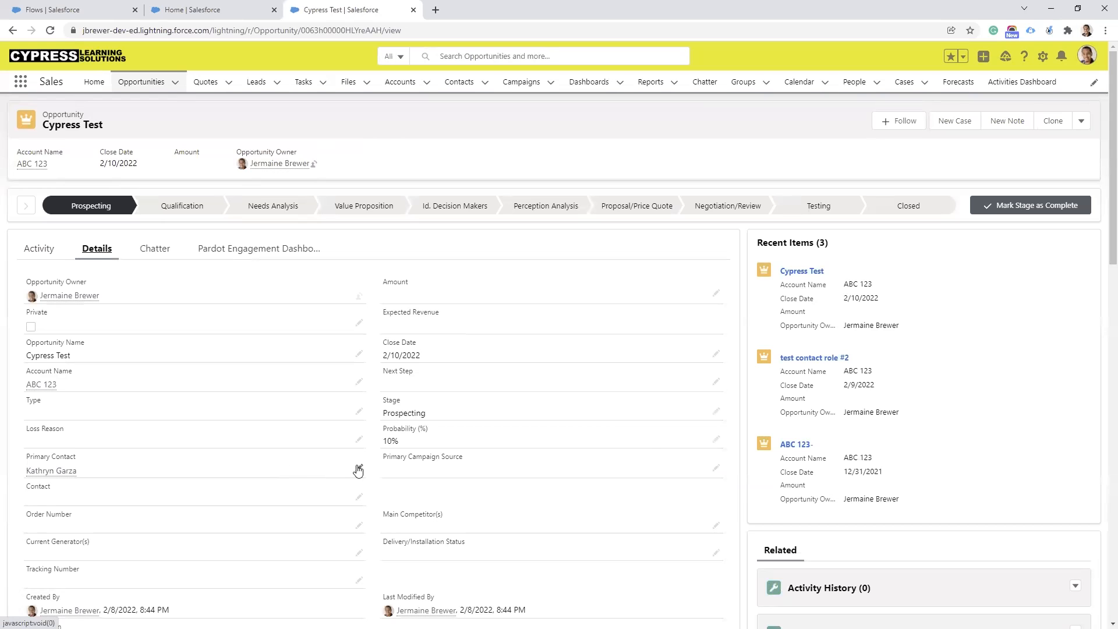
pyautogui.click(358, 470)
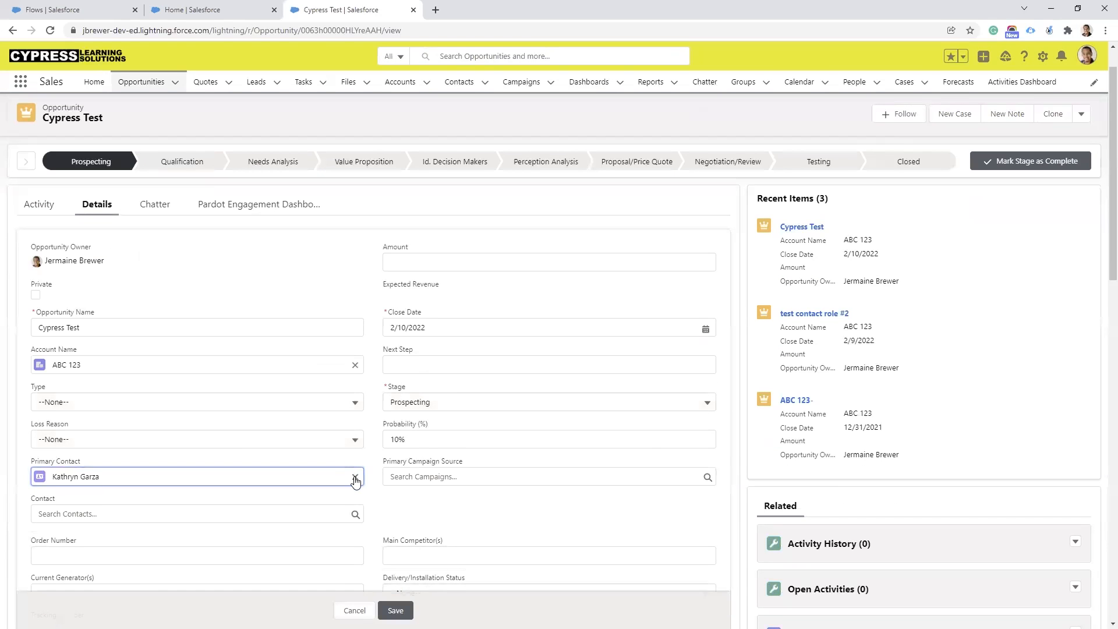
pyautogui.click(355, 476)
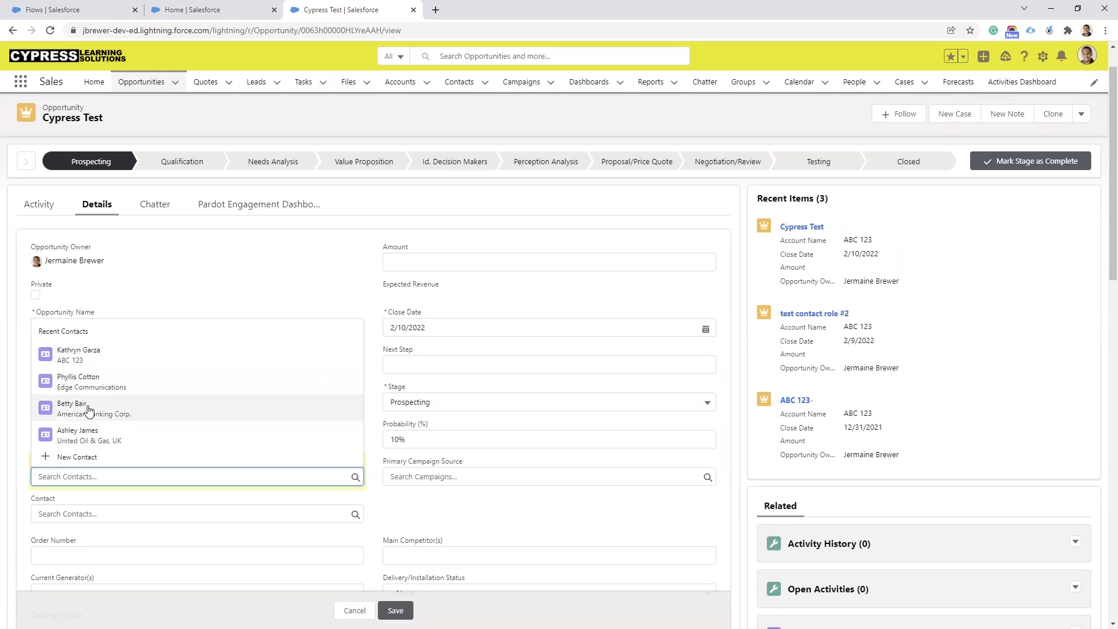
pyautogui.click(71, 403)
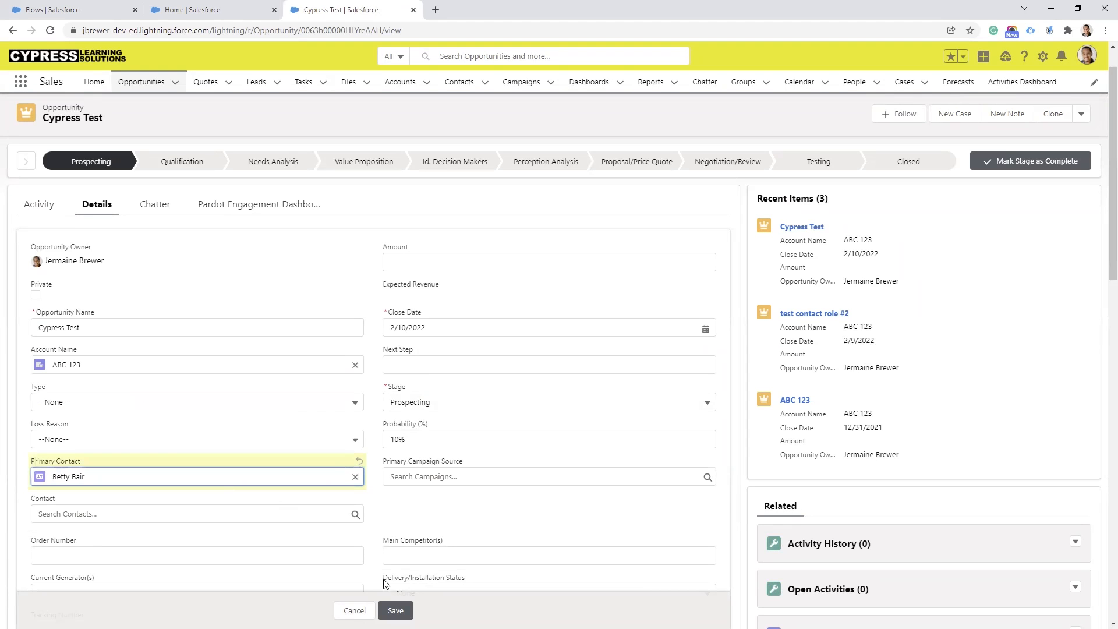
pyautogui.click(395, 609)
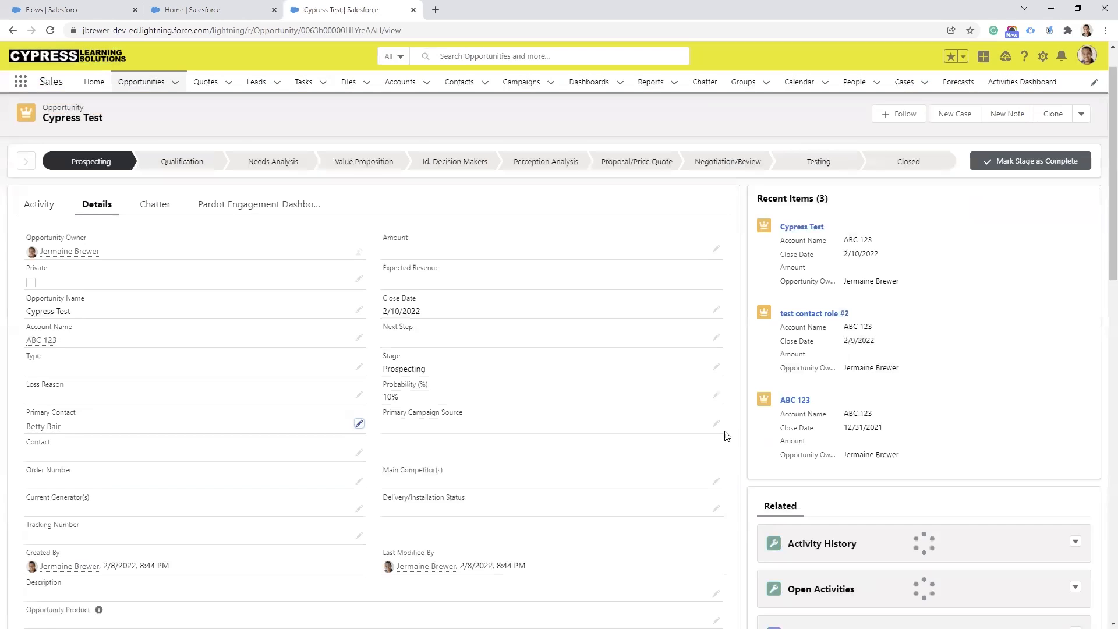
pyautogui.scroll(-3)
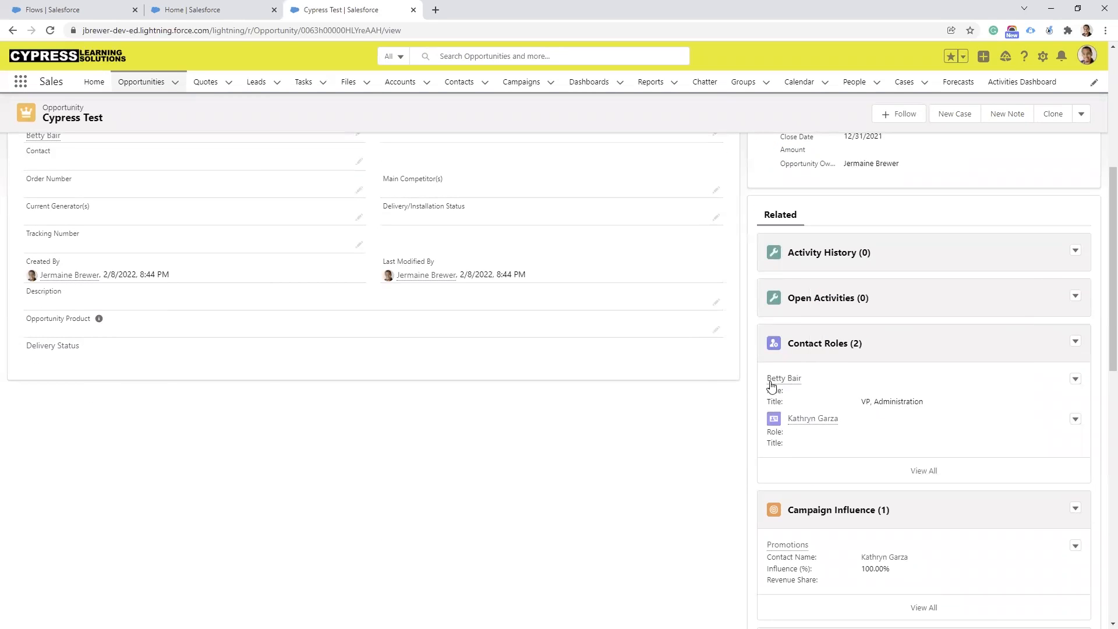
pyautogui.moveTo(725, 400)
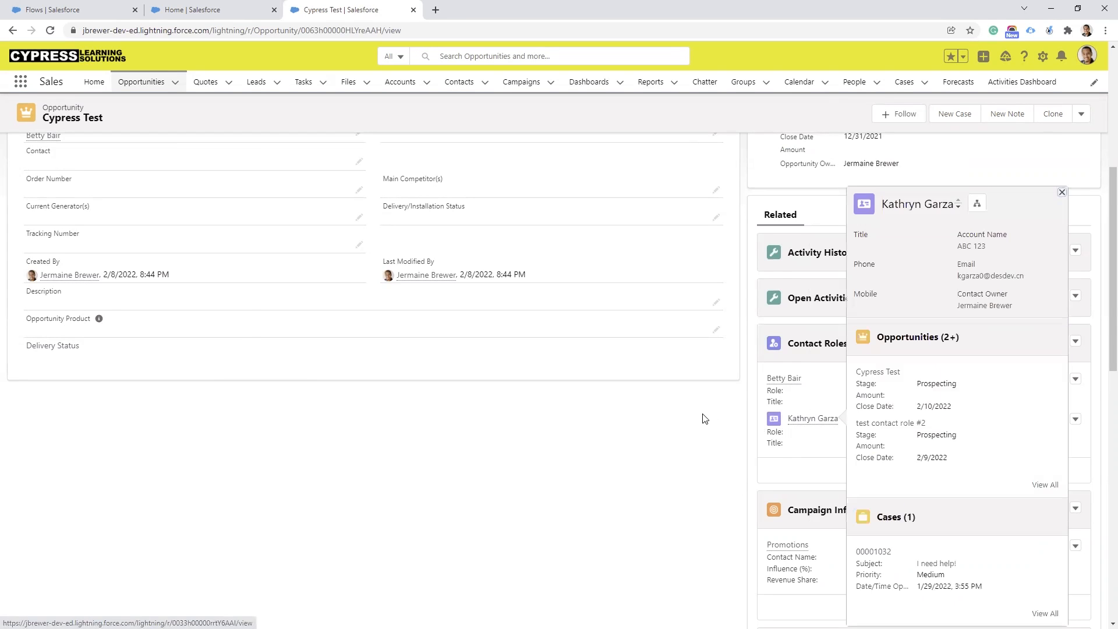
pyautogui.click(1061, 191)
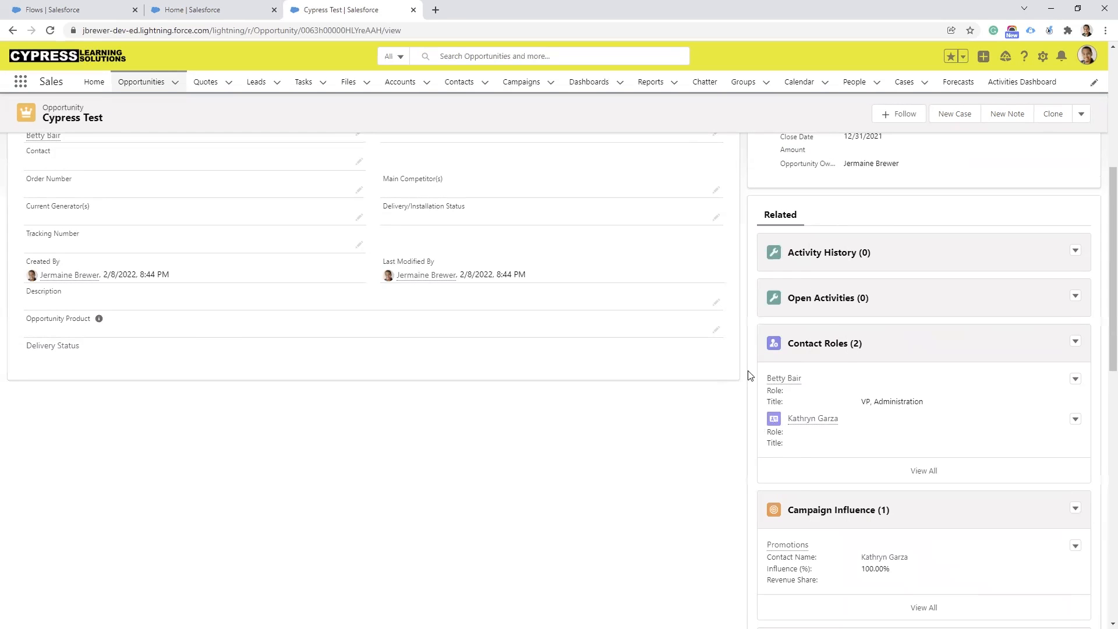
pyautogui.moveTo(739, 391)
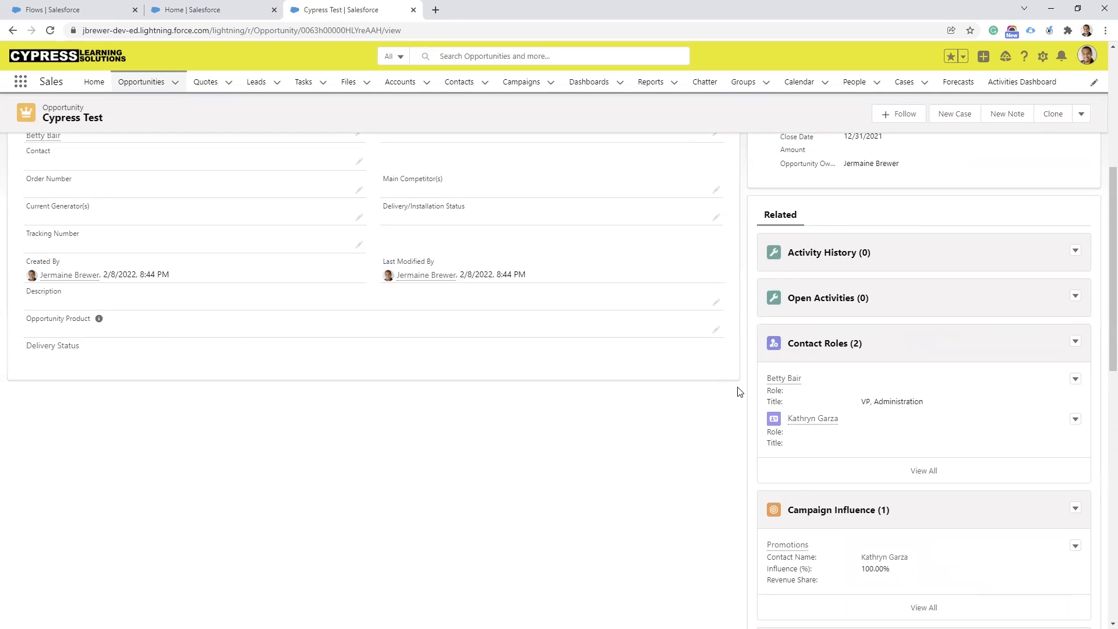